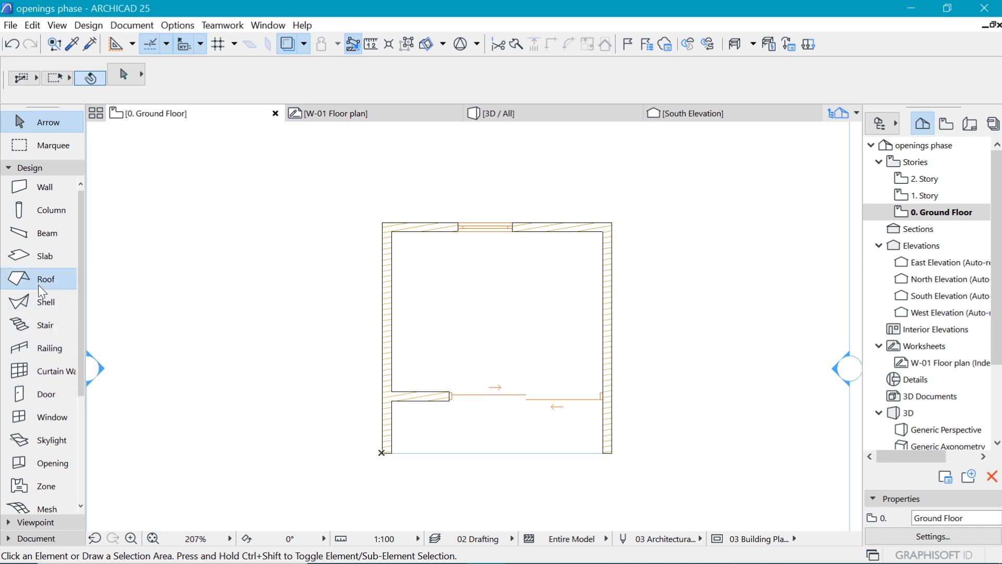
- Activate the Roof tool in the Toolbox to start modelling the cabin roof
click(46, 278)
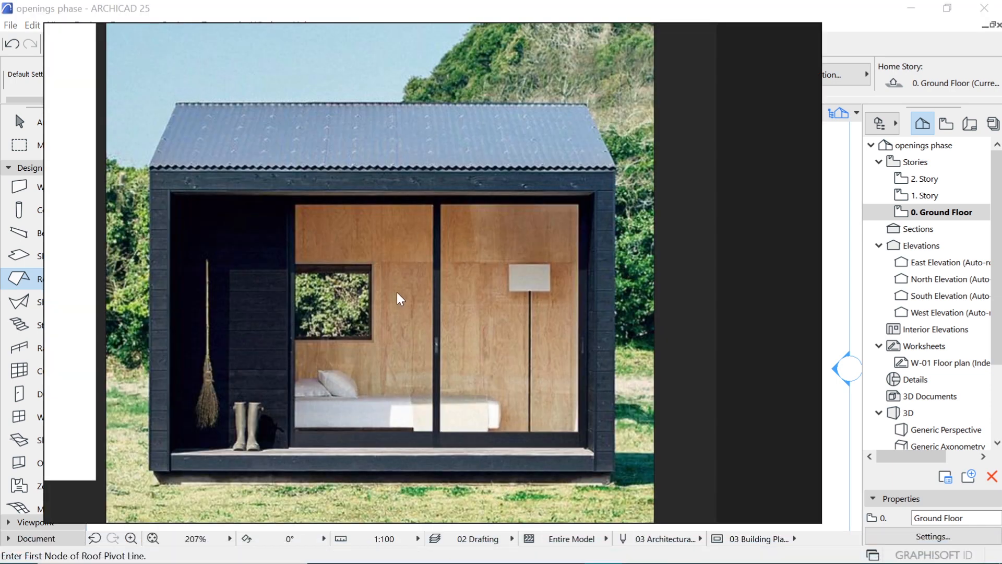
mouse_move(258, 184)
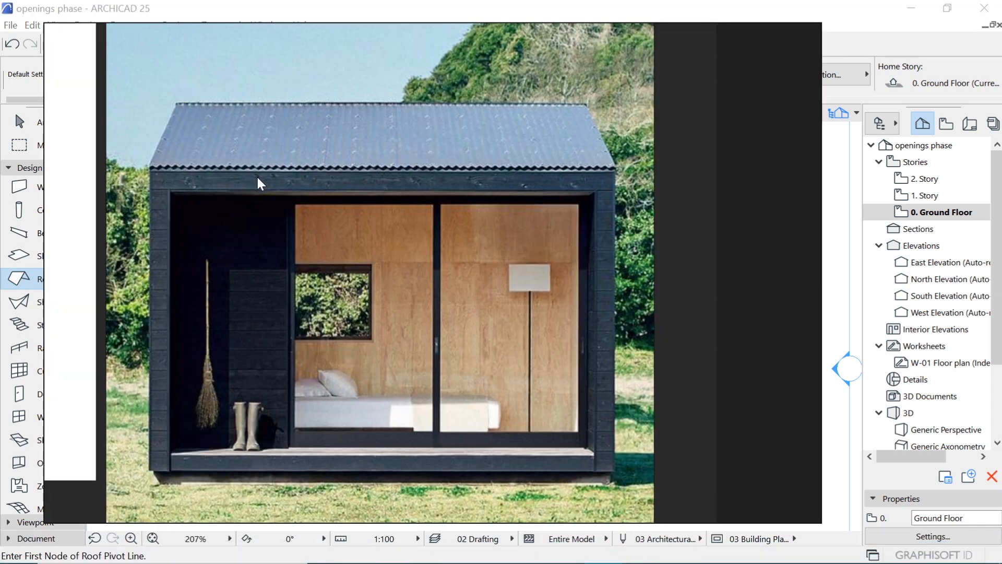
mouse_move(288, 194)
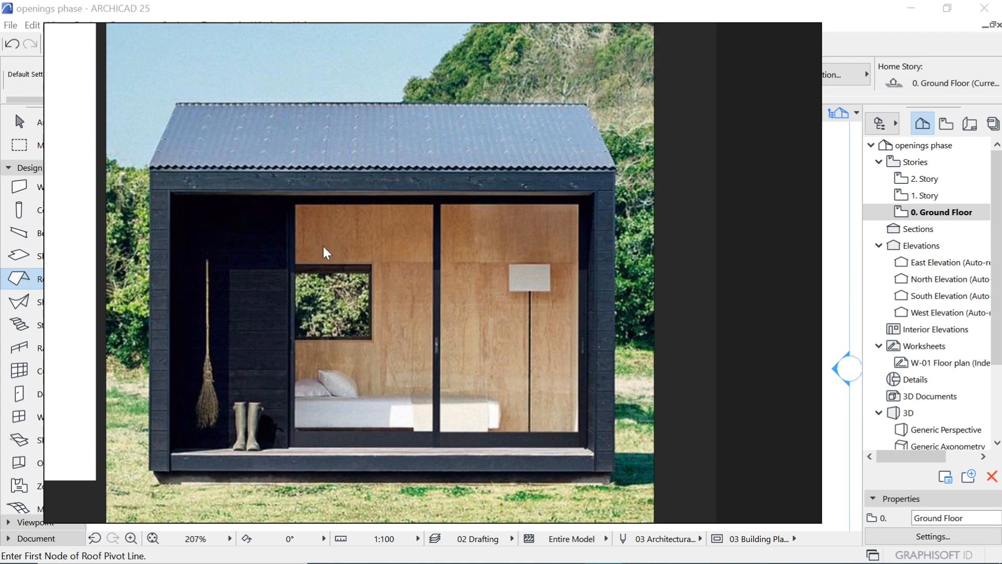
mouse_move(939, 363)
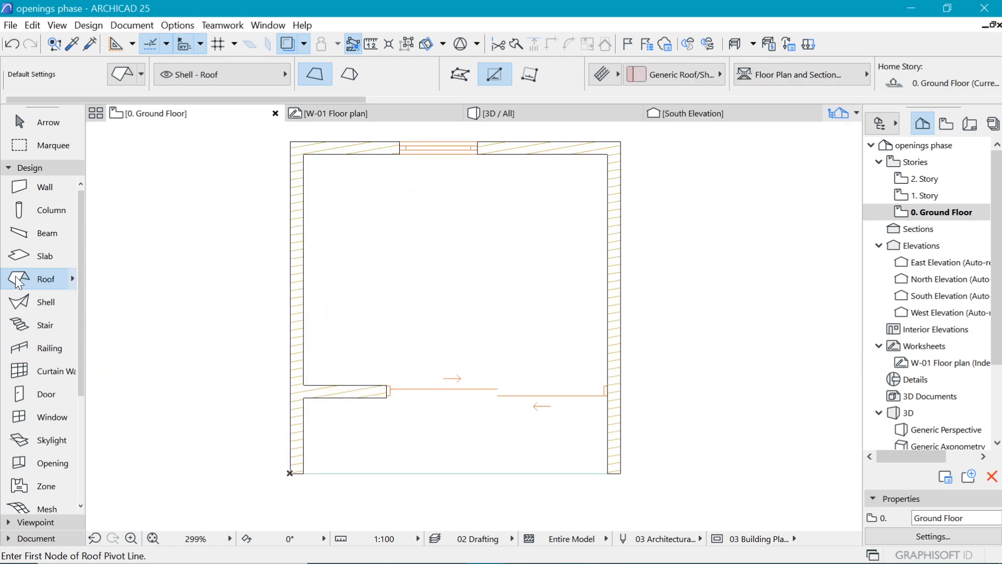
- Set the roof default to a Basic Timber - Roof structure, 300 thick, in Geometry and Positioning
click(19, 278)
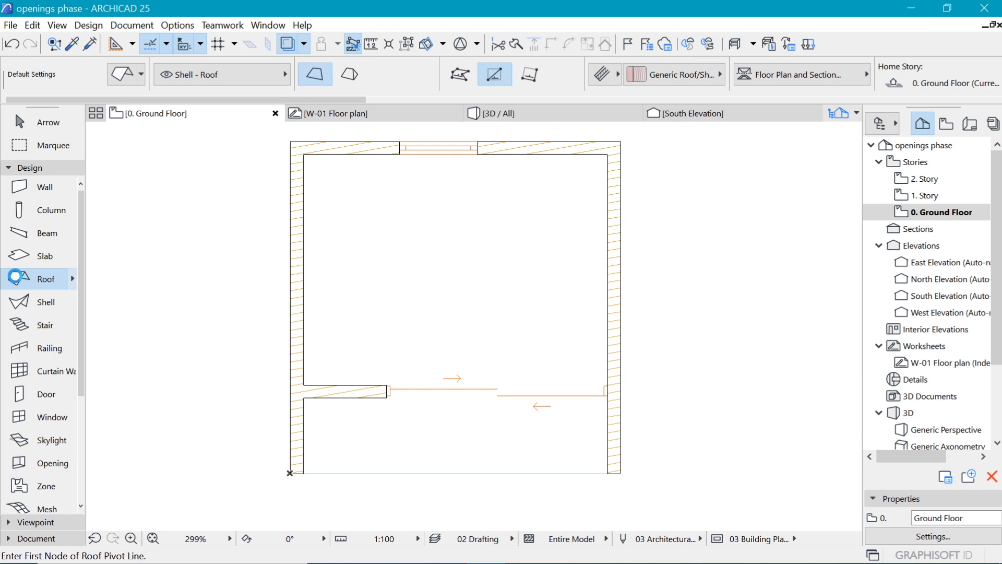
double_click(45, 279)
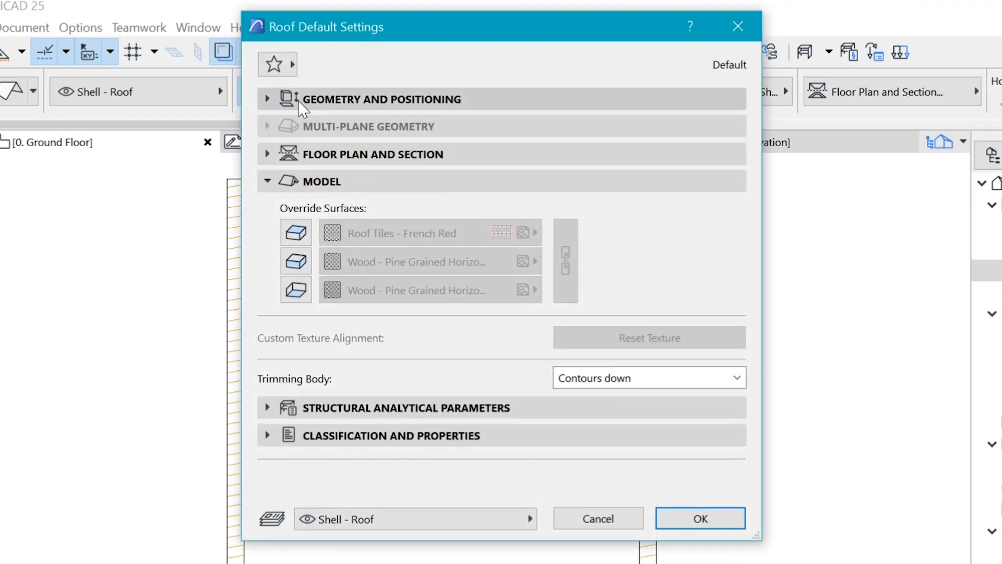
click(382, 99)
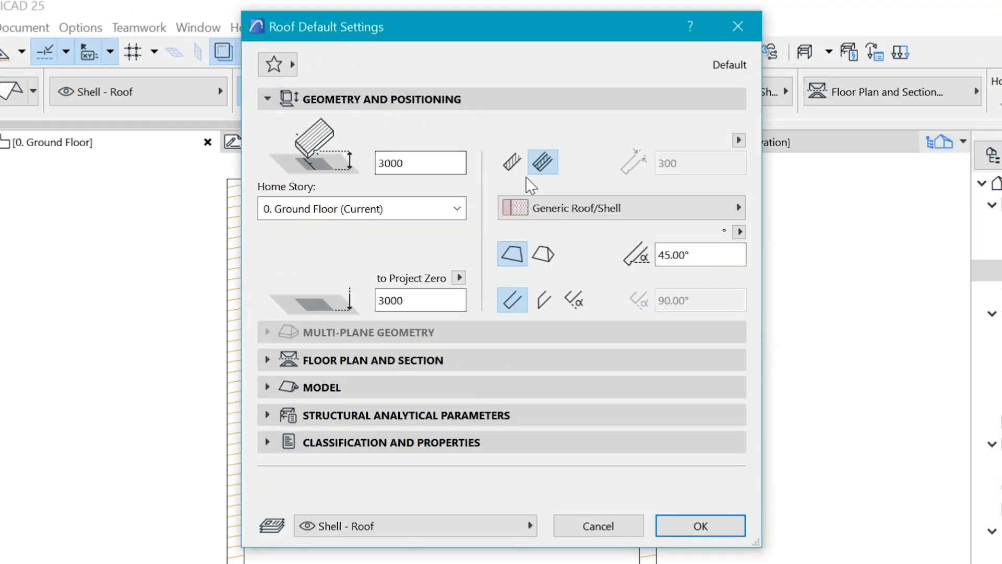
click(511, 162)
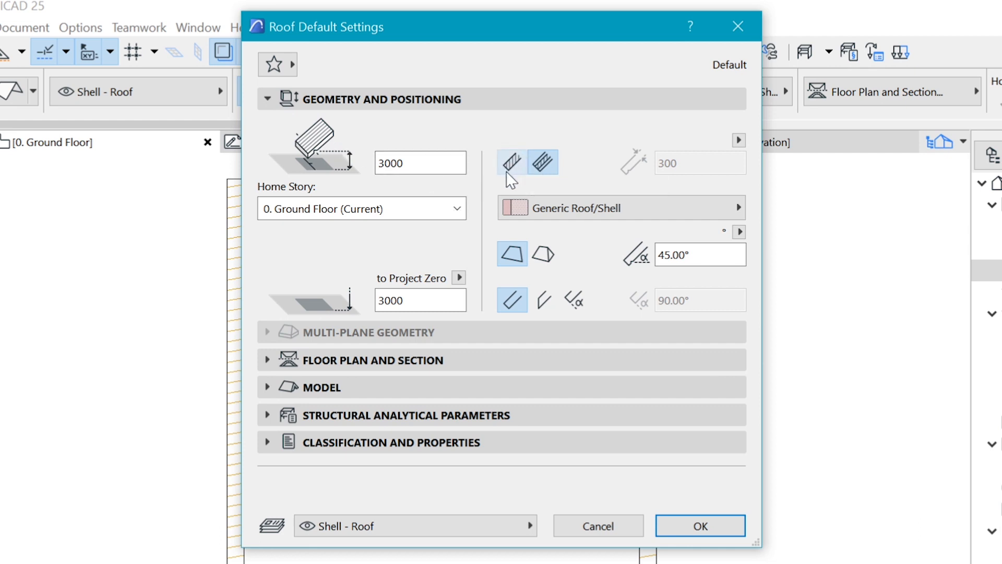
click(542, 162)
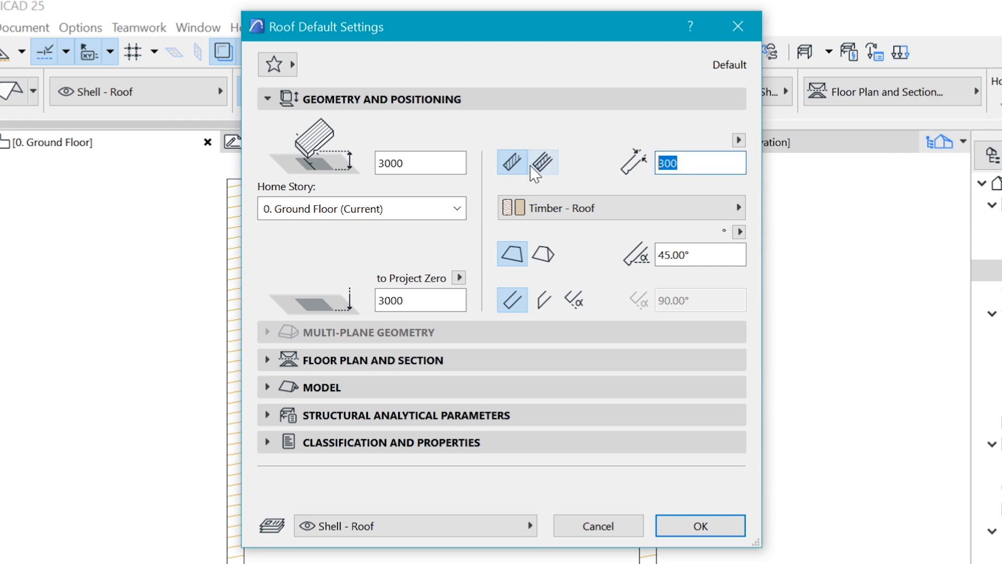
click(542, 162)
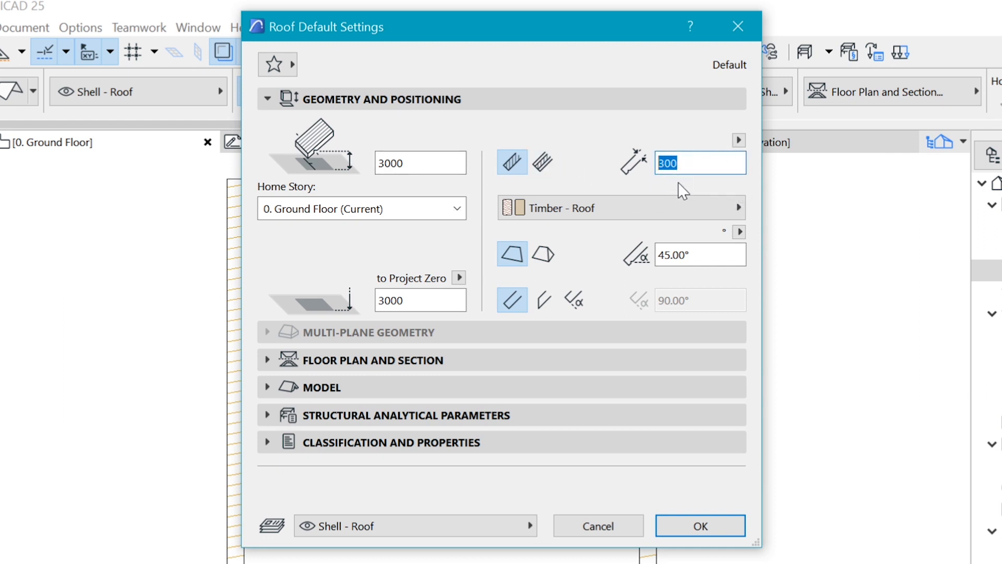
mouse_move(699, 172)
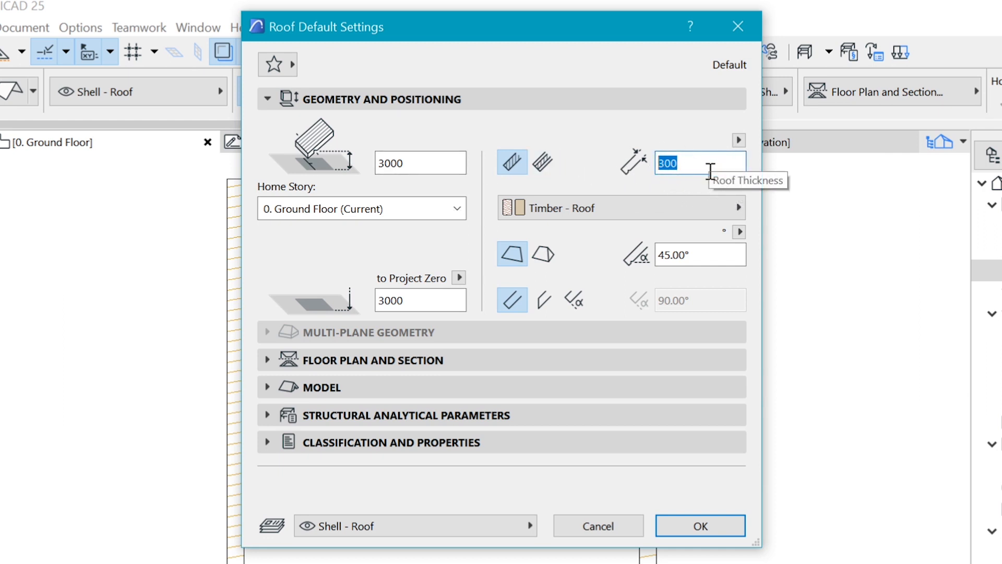
mouse_move(465, 340)
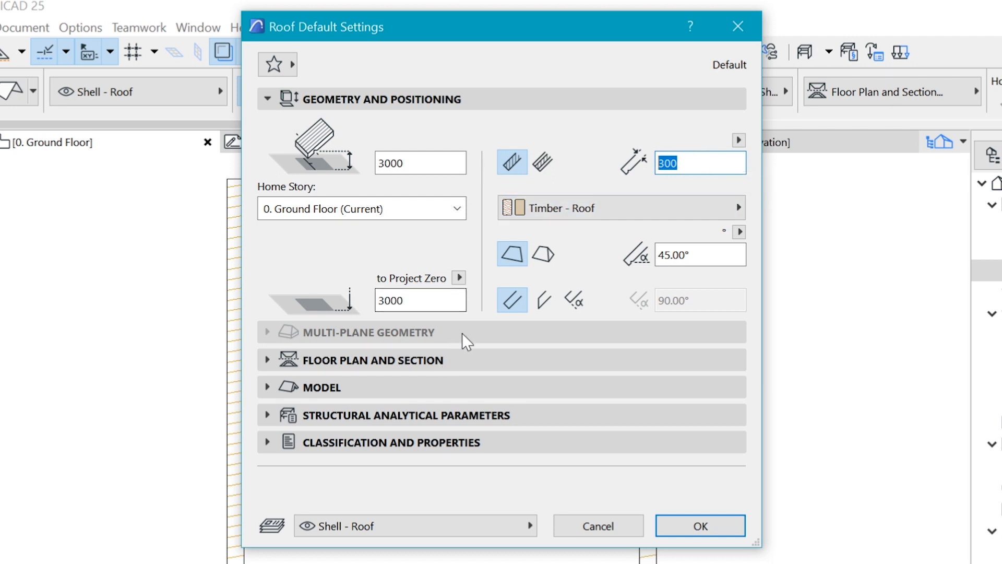
click(543, 300)
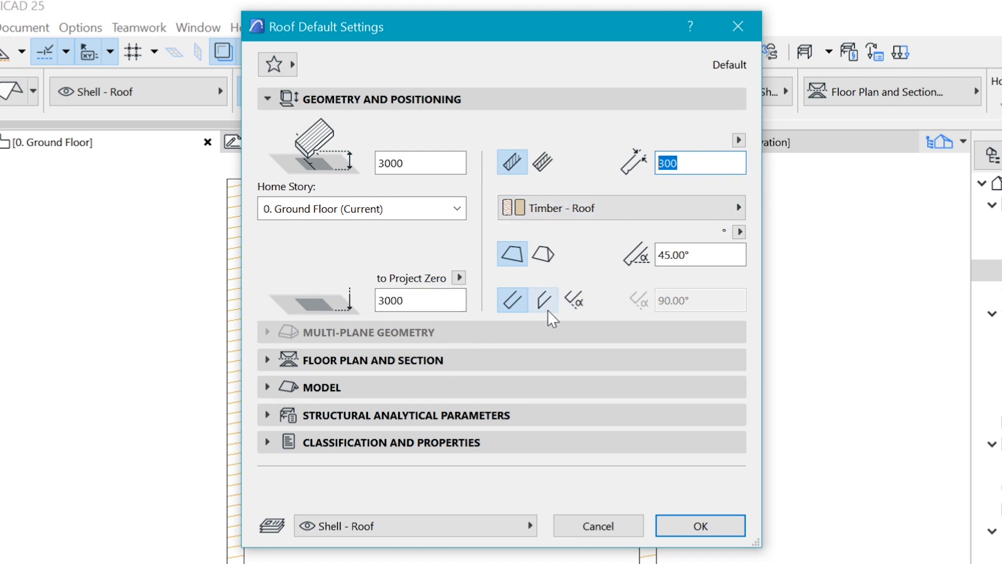
- Set vertical edge trim and a Roof - Asphalt Shingle Gray top surface, then apply the defaults with OK
click(511, 301)
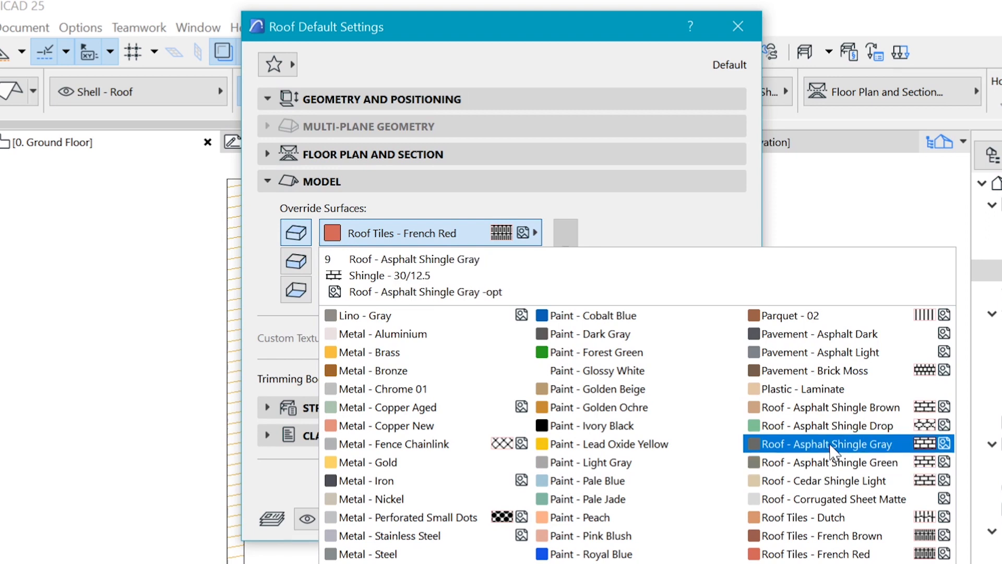
click(824, 443)
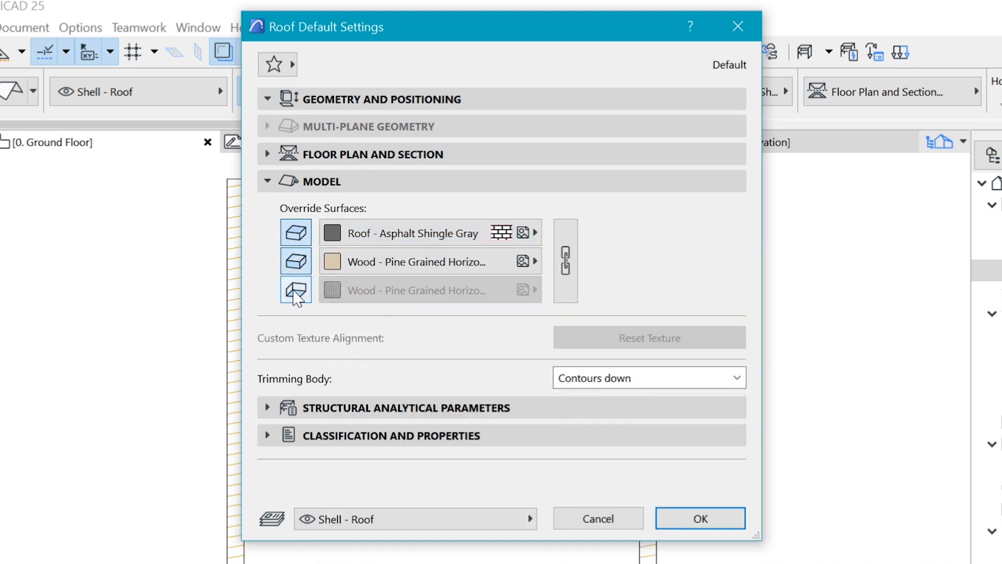
mouse_move(296, 291)
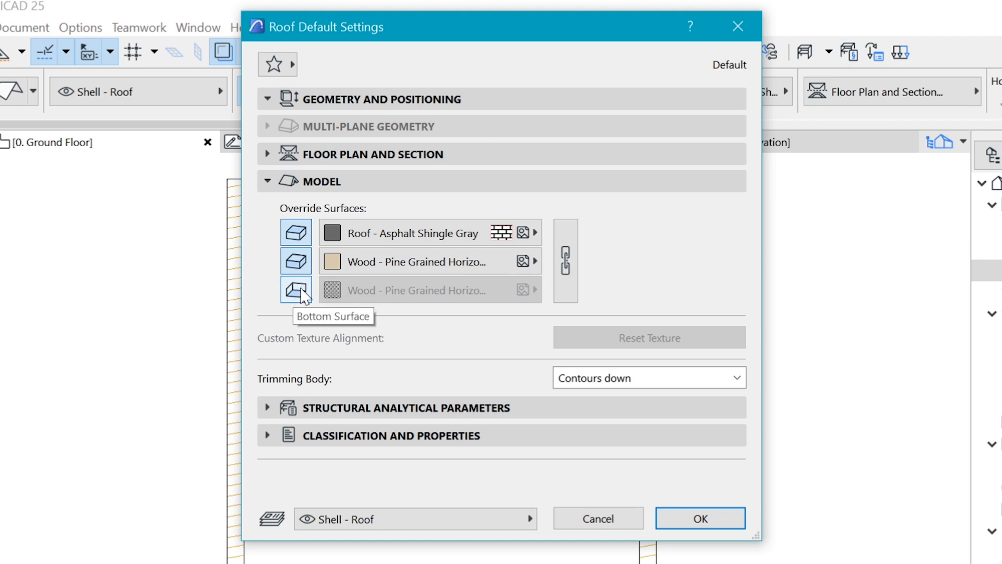
click(296, 289)
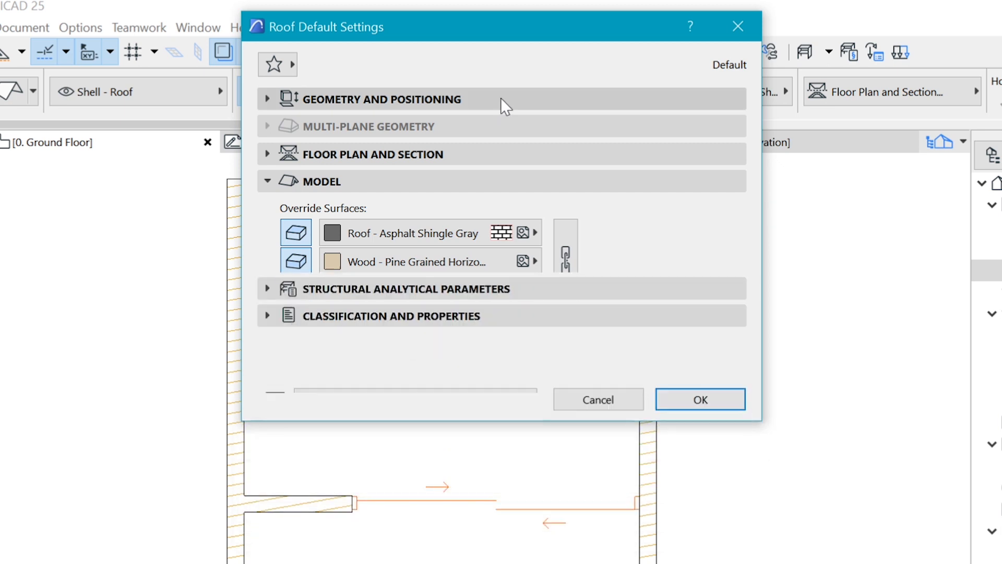
click(381, 99)
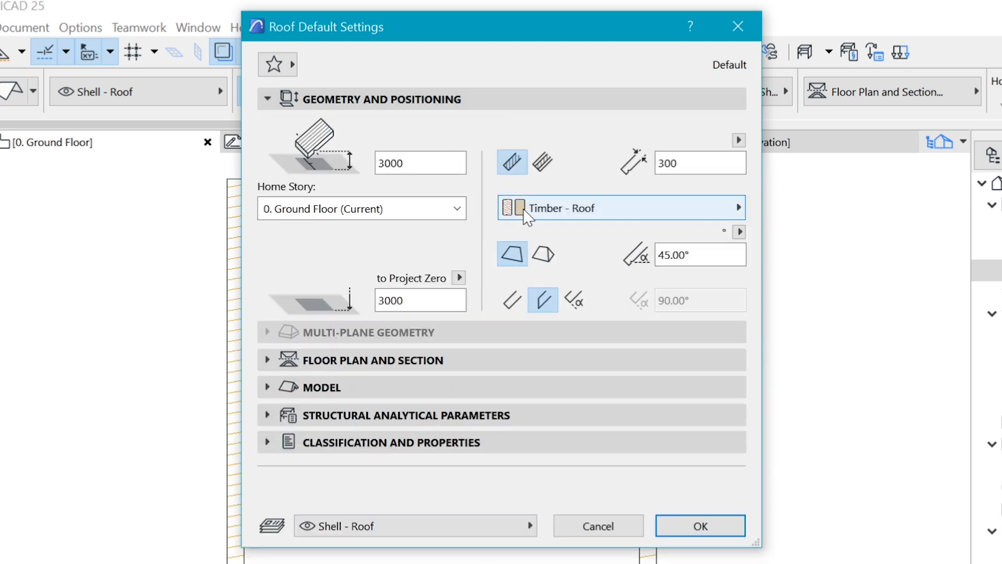
mouse_move(512, 255)
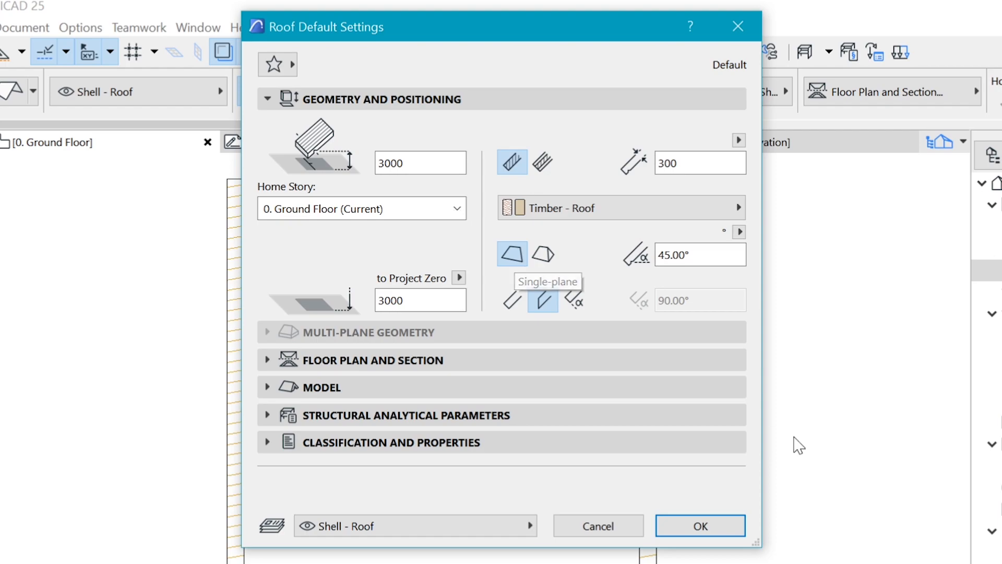
click(700, 525)
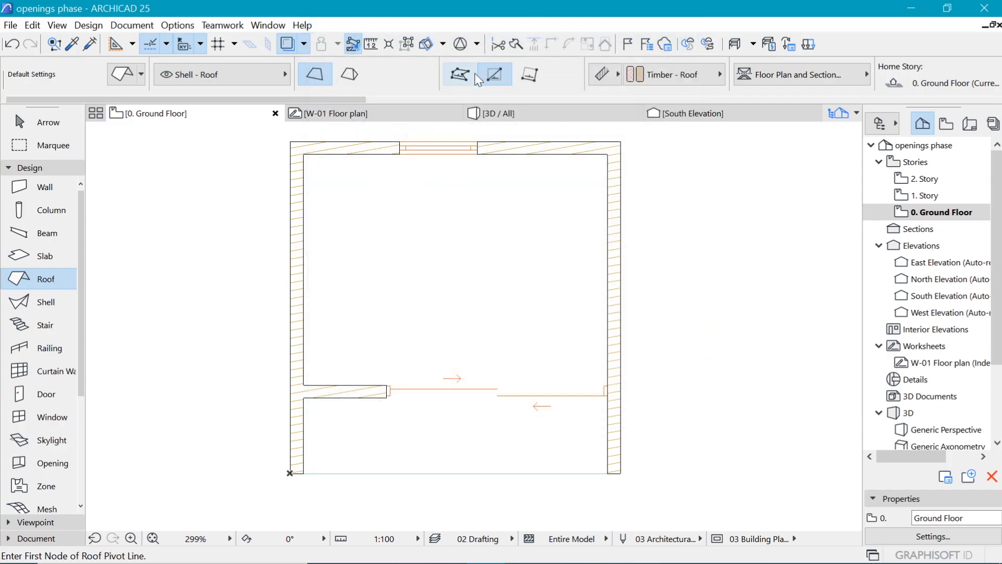
- Choose the Rectangle geometry method for drawing the roof over the cabin plan
click(528, 74)
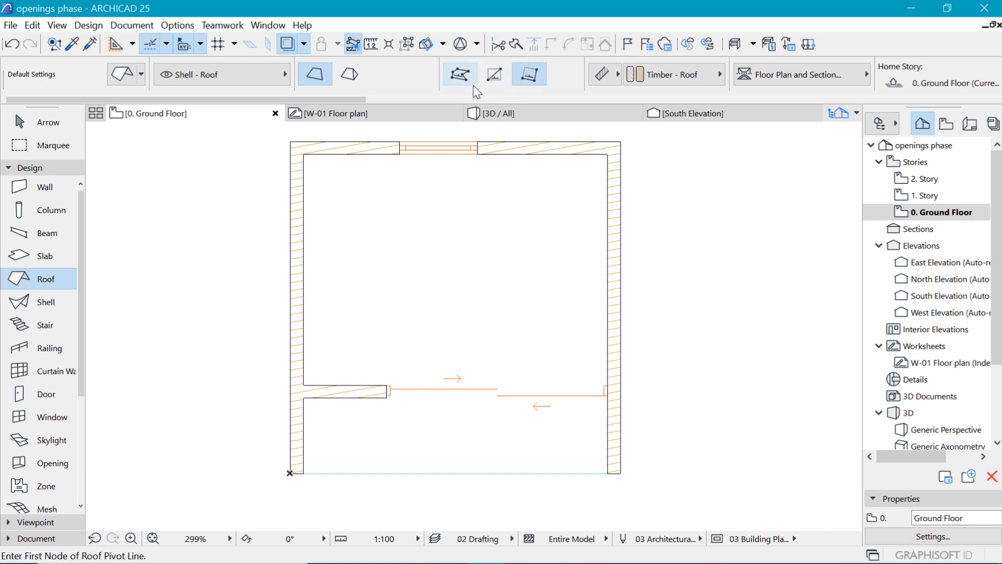
click(494, 74)
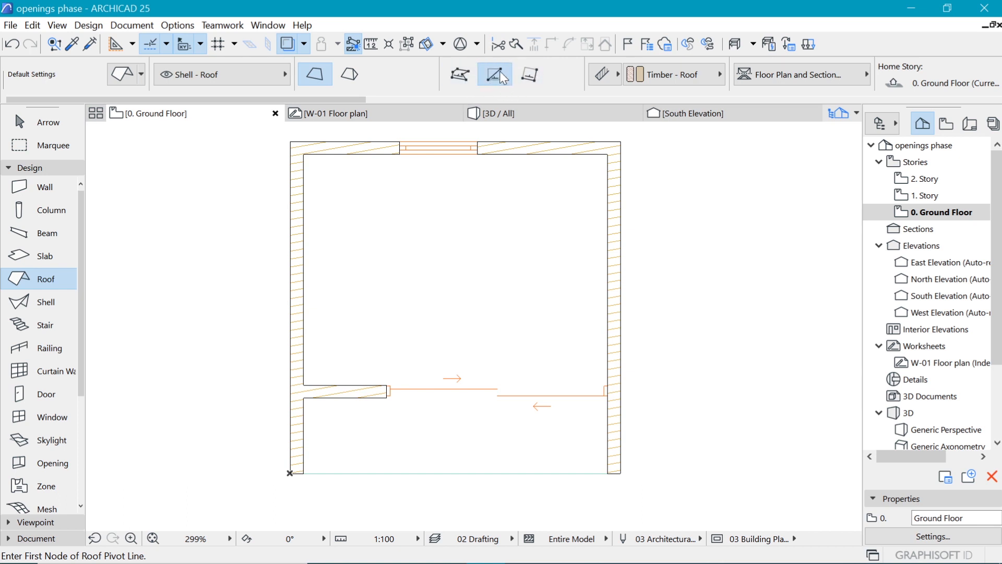
click(529, 74)
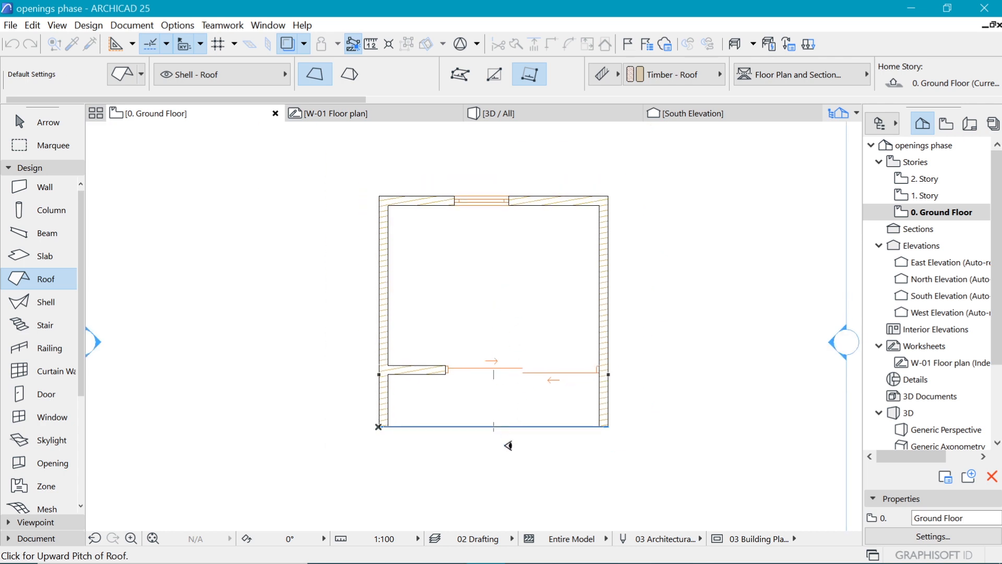
mouse_move(485, 291)
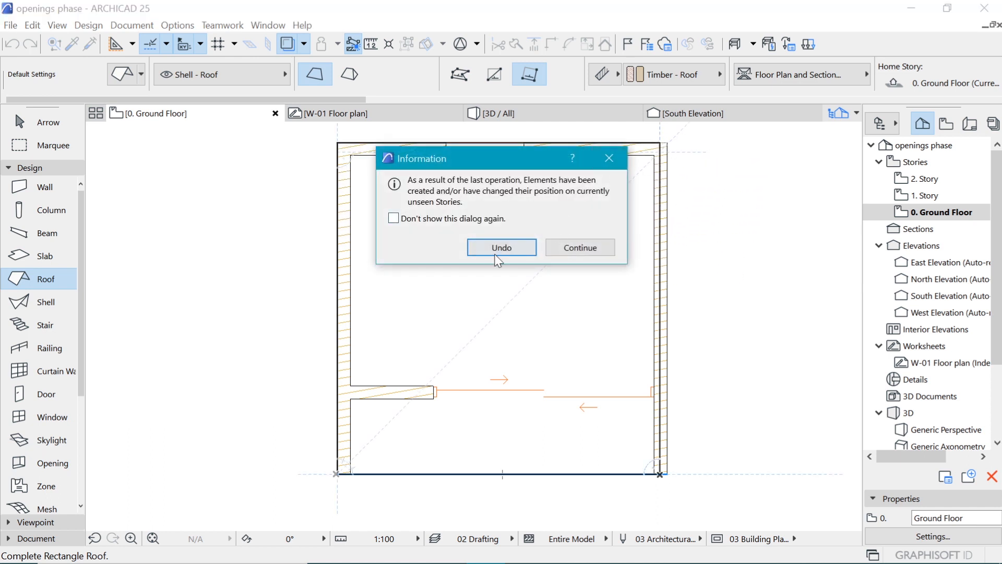
mouse_move(413, 180)
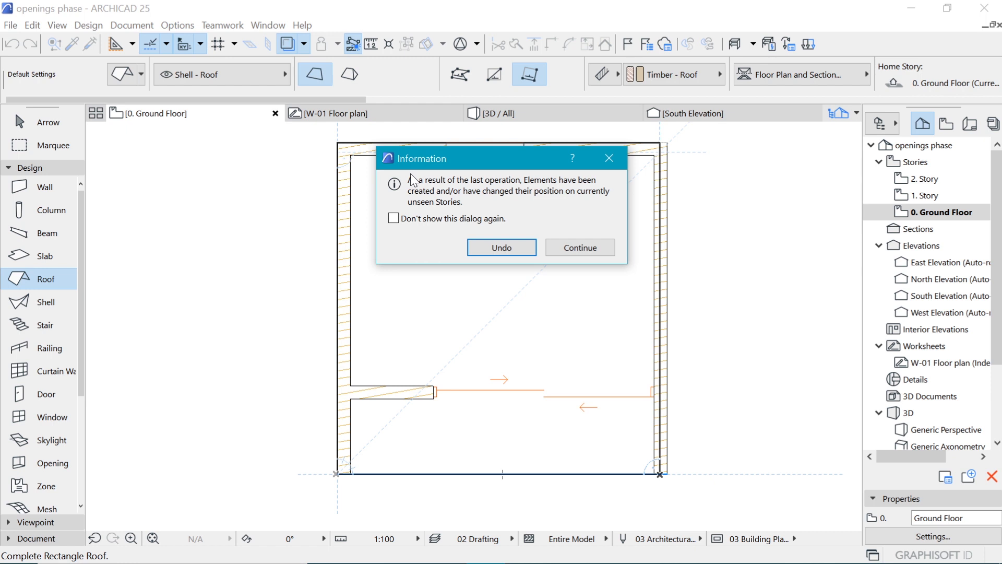
- Continue past the unseen-stories warning and open the 1. Story plan from the Project Map
click(578, 247)
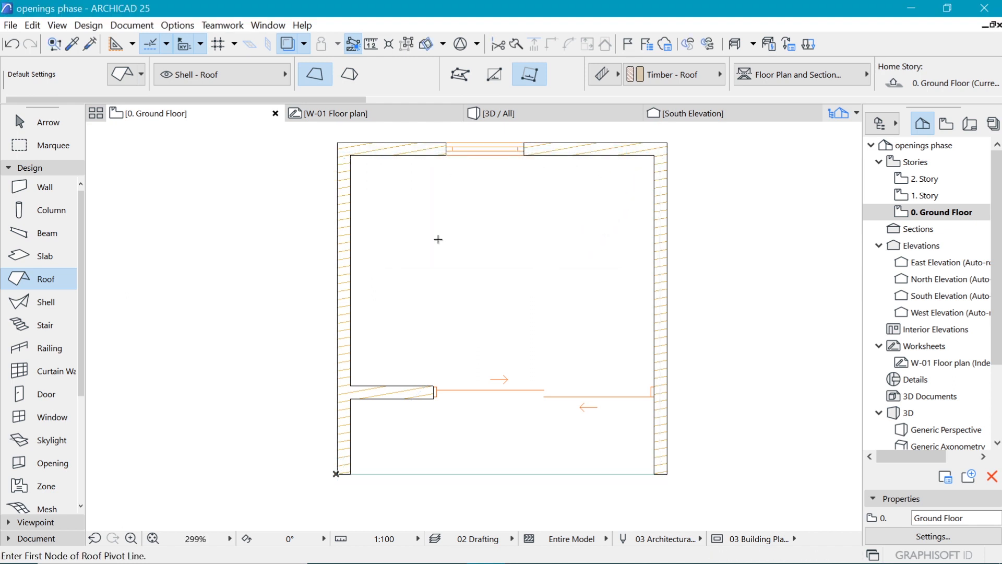
click(927, 195)
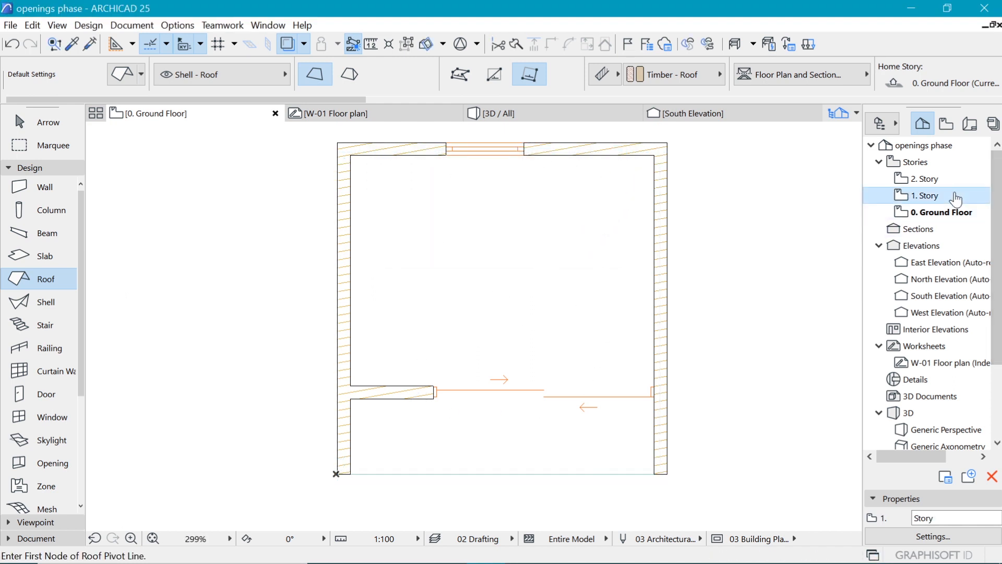
double_click(922, 196)
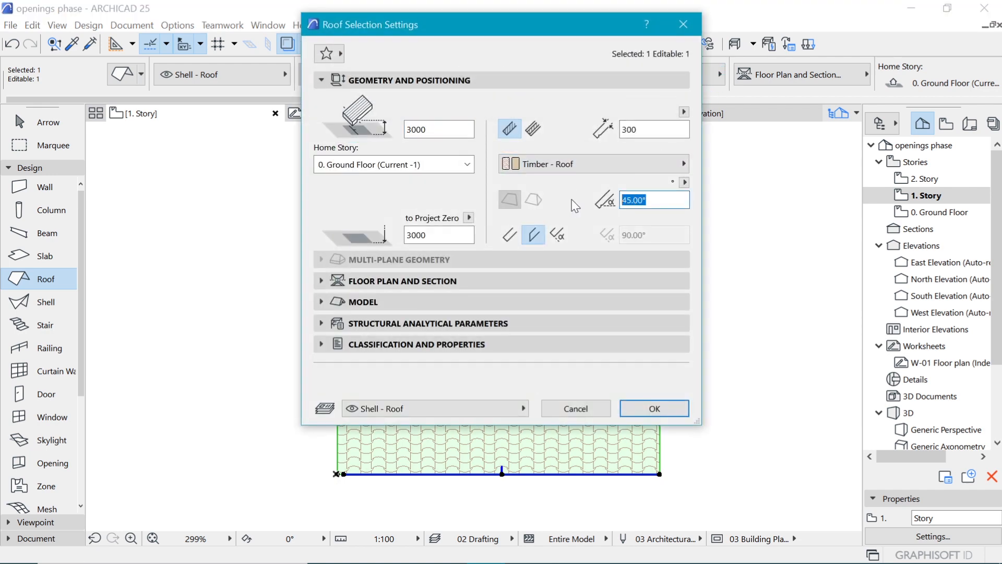
- Enter a 10° roof pitch, confirm it, and return to the ground floor plan
text(10)
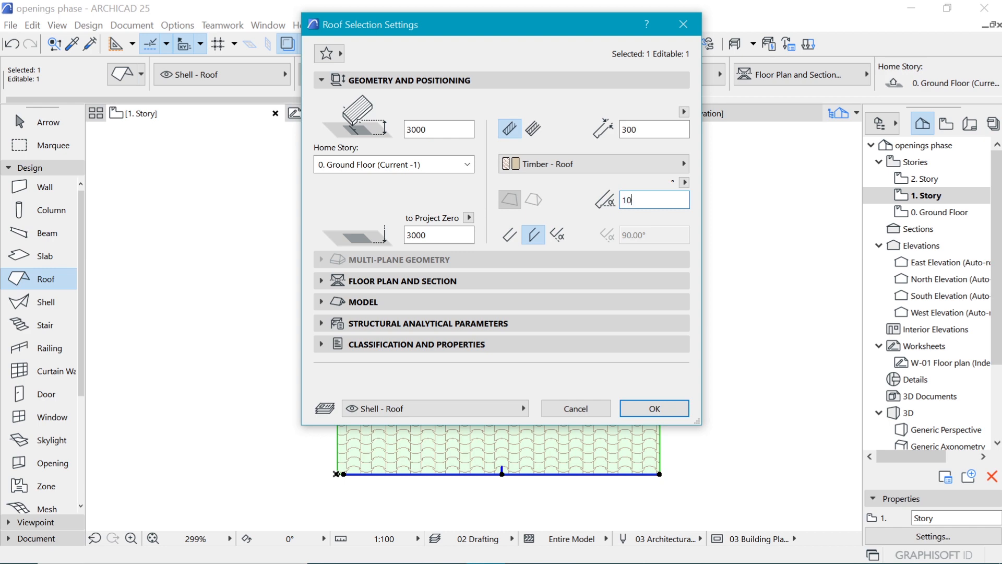
click(654, 409)
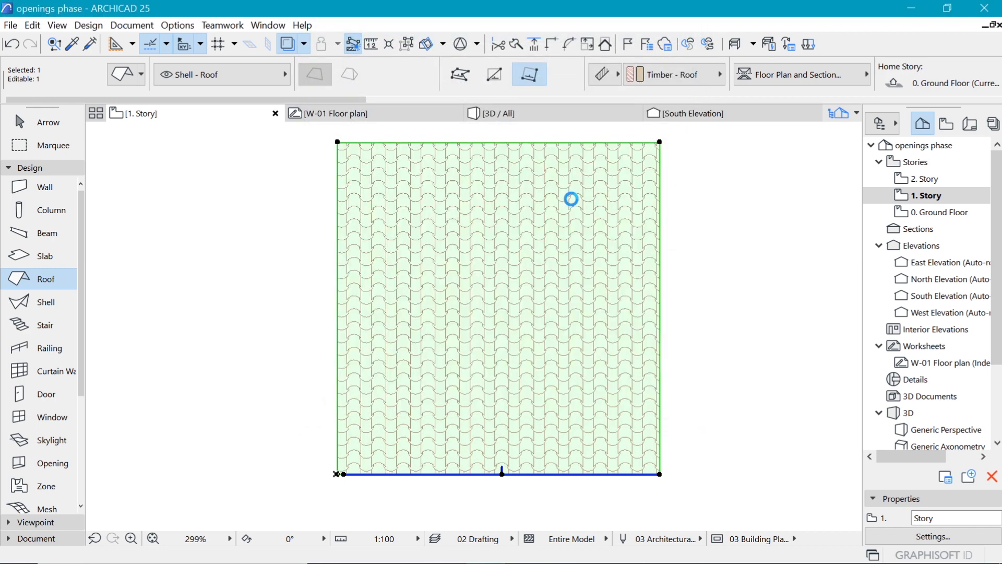
mouse_move(606, 154)
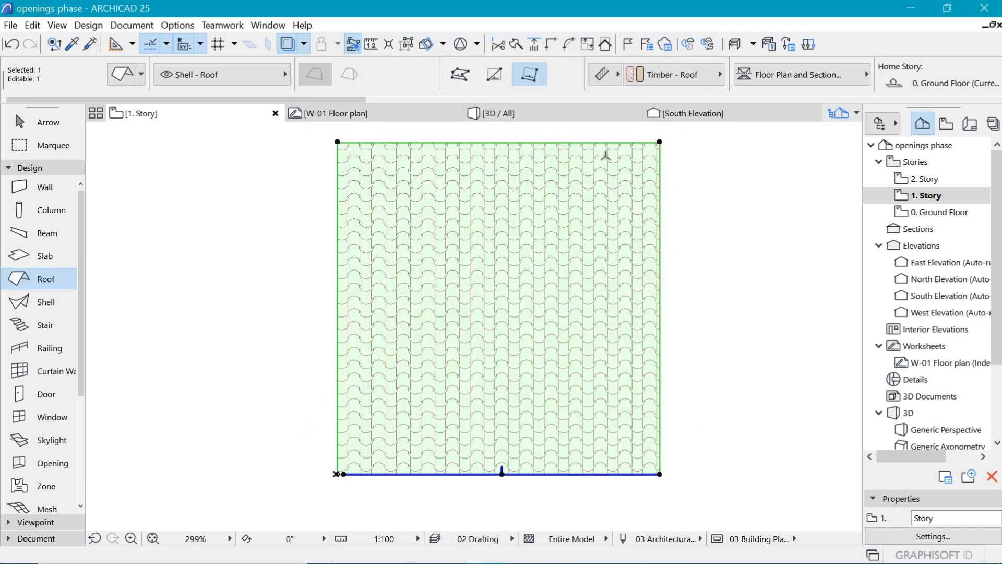
click(939, 212)
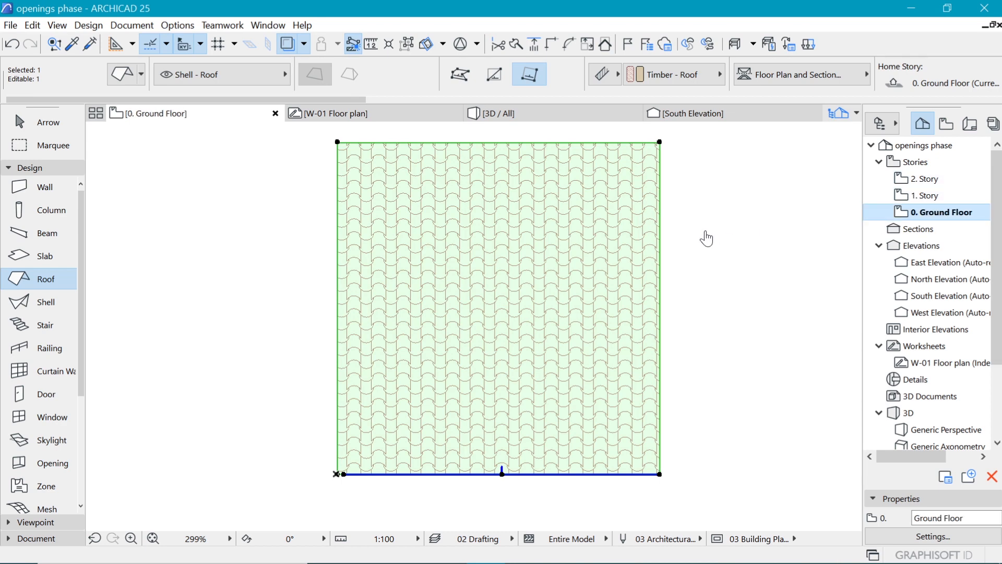
click(923, 195)
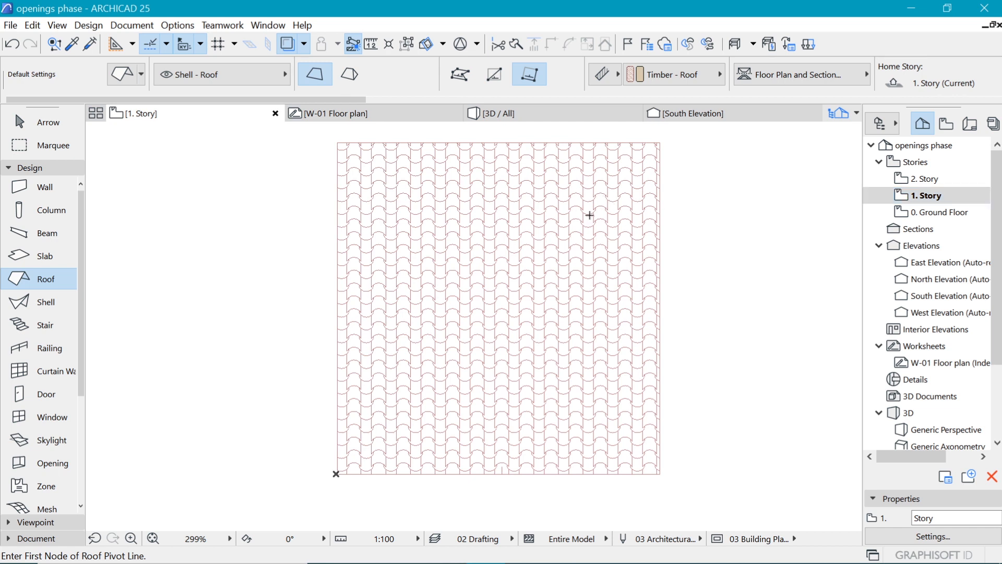
mouse_move(307, 50)
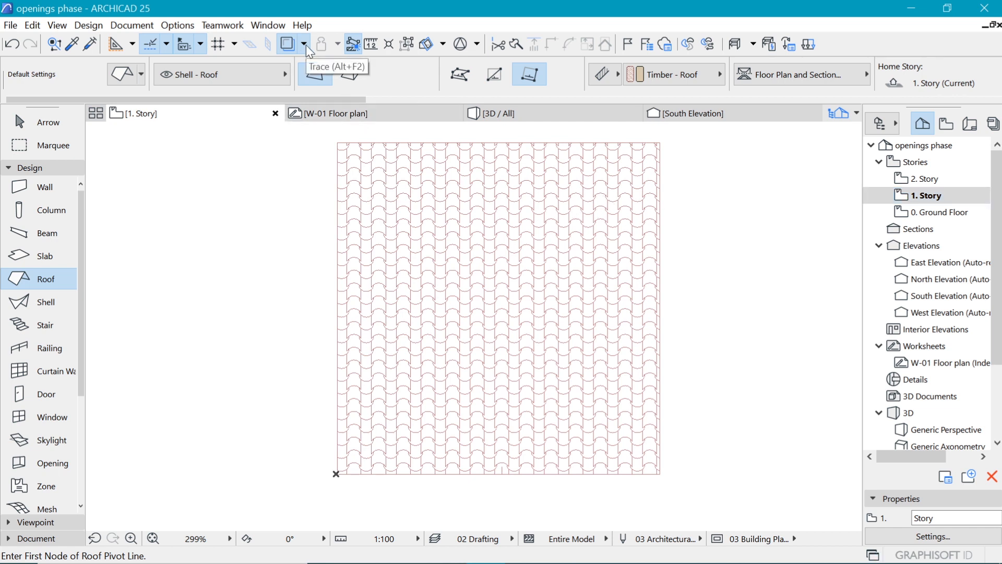
- Set the trace reference to Above Current Story from the Trace dropdown
click(301, 44)
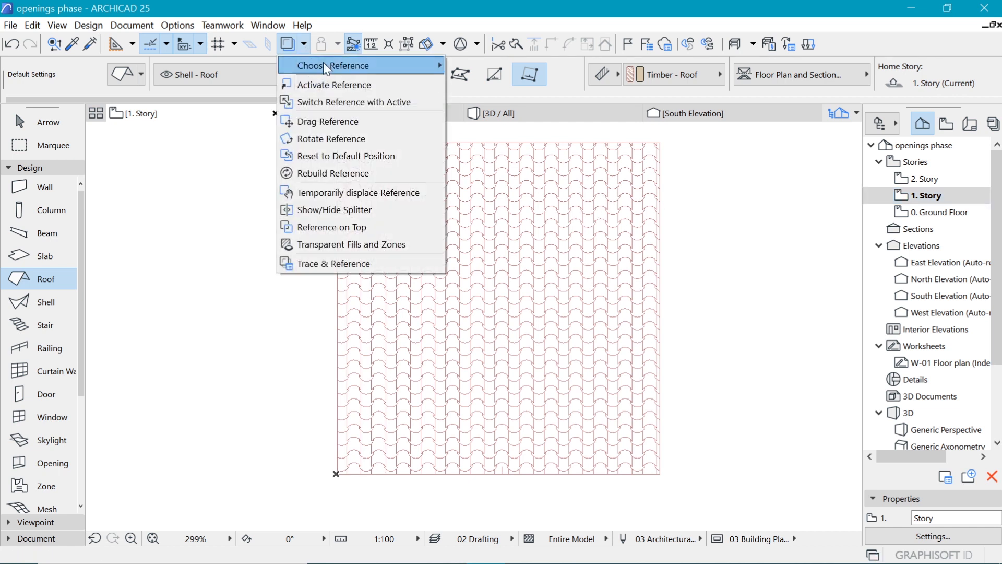
mouse_move(350, 65)
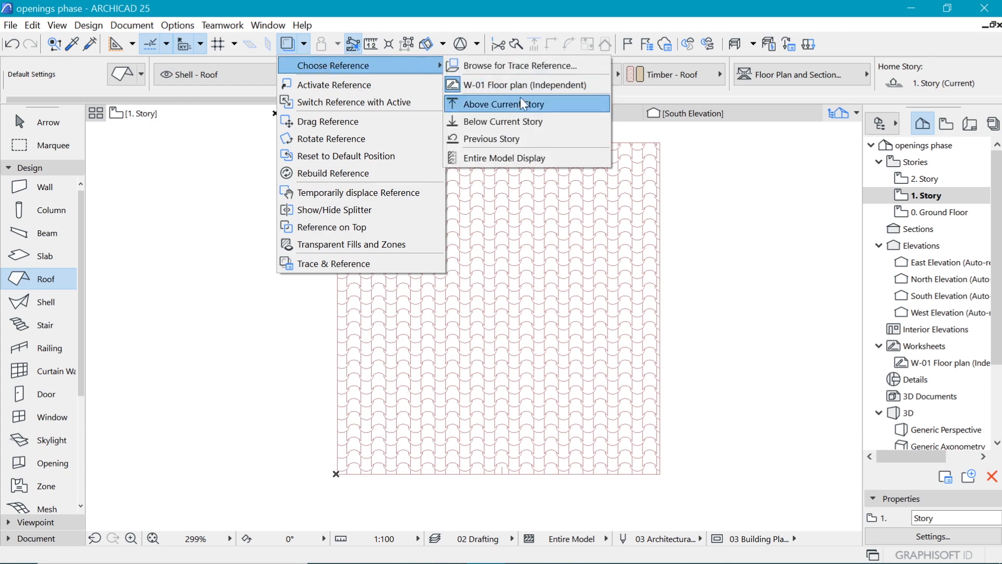
click(508, 105)
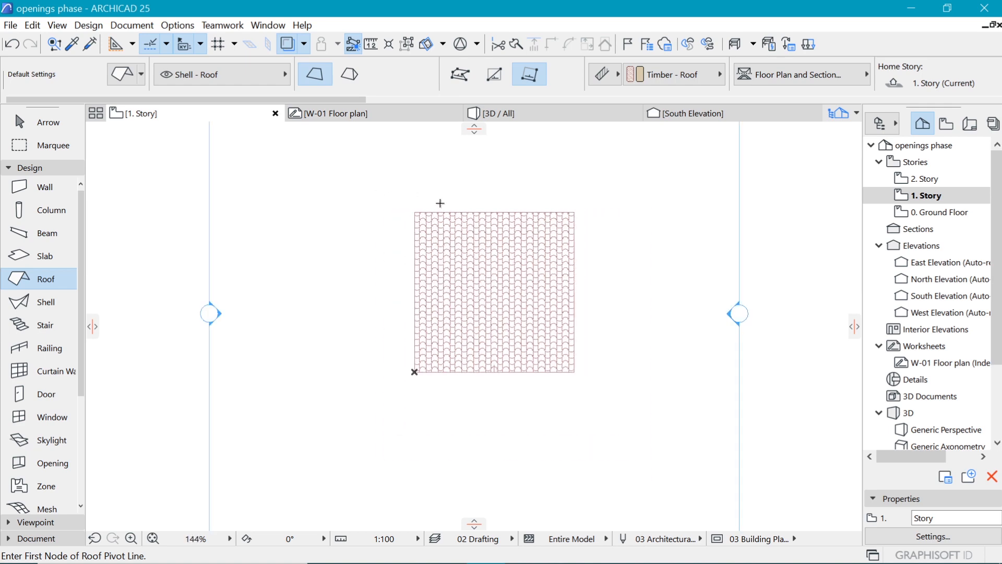
- Open the West Elevation in a new tab from its elevation marker
scroll(down, 3)
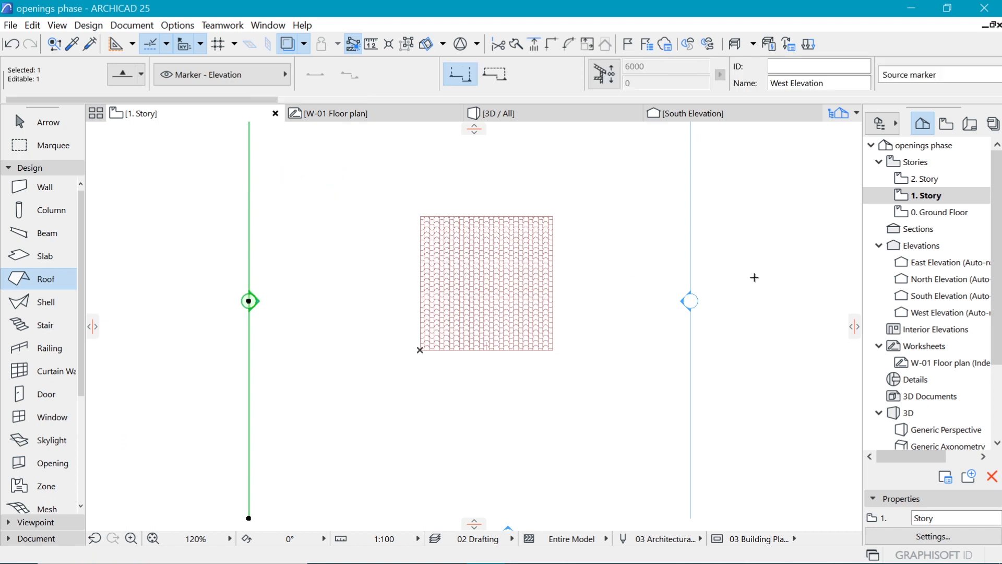
right_click(249, 300)
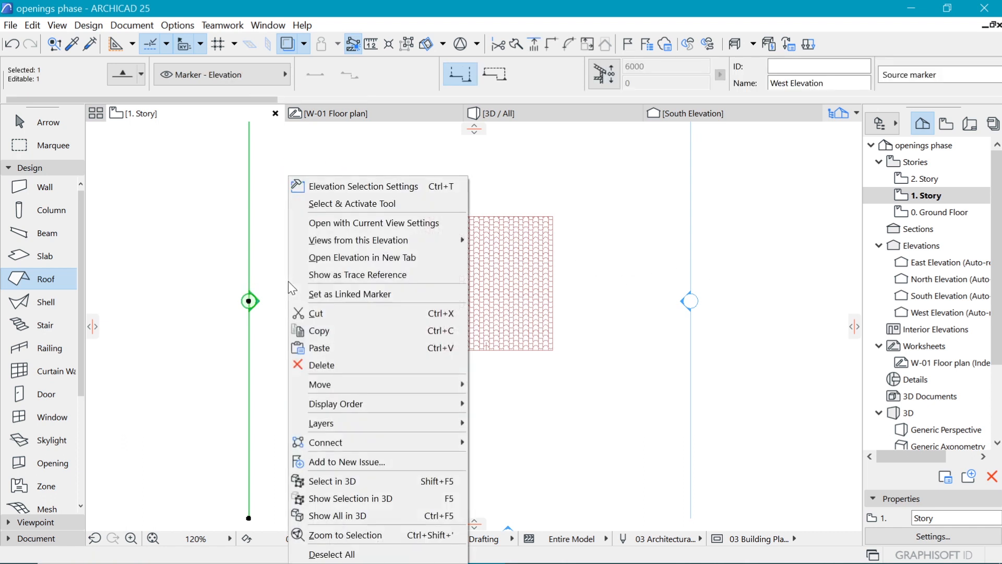
mouse_move(373, 257)
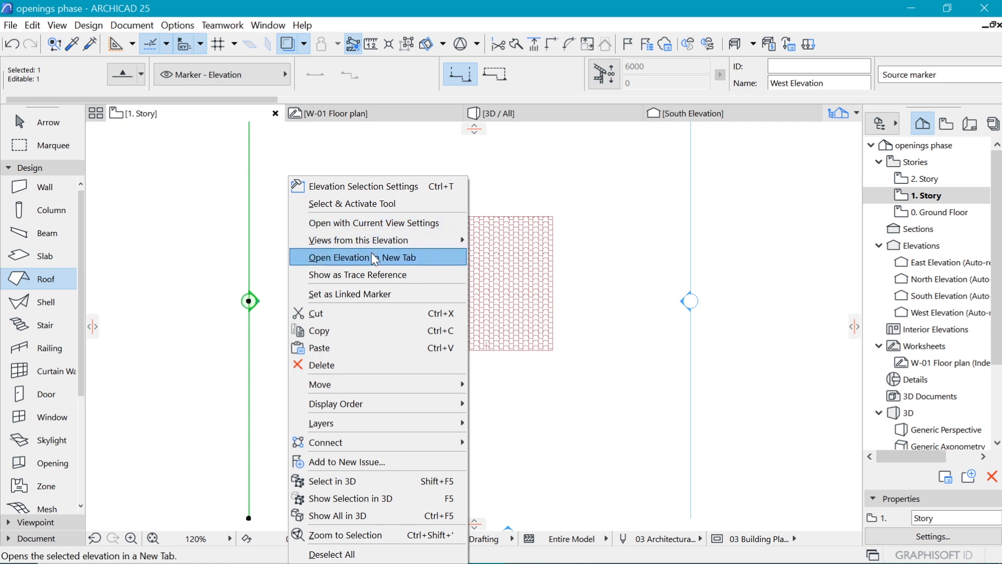
click(361, 256)
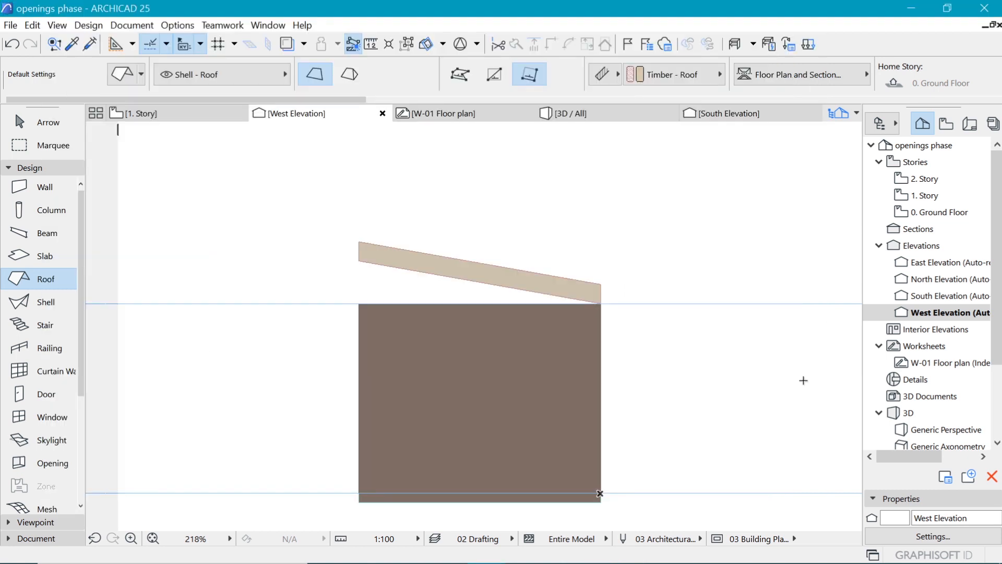
- With the Line tool, draw vertical and horizontal guide lines and drop the roof to wall height
click(53, 145)
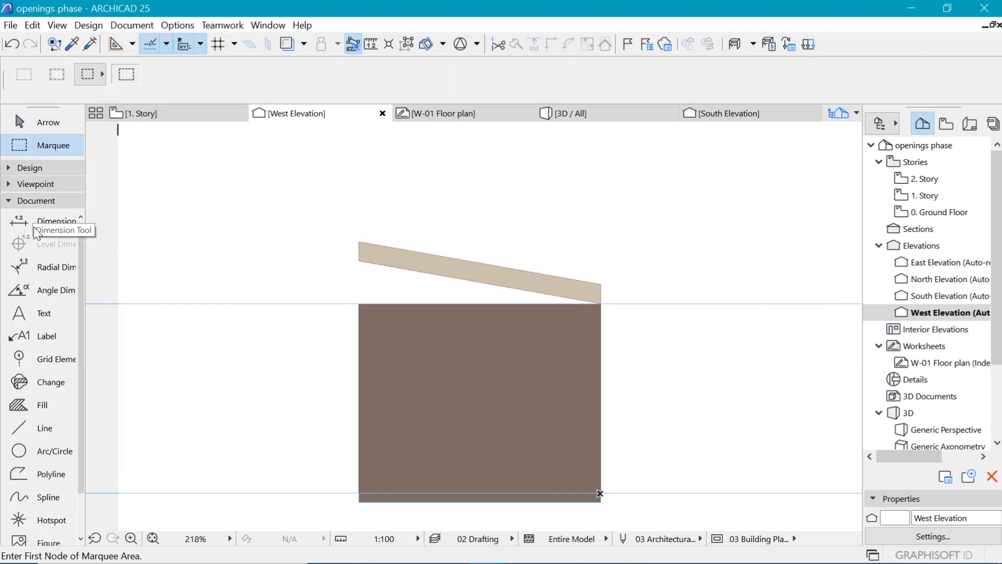
click(45, 428)
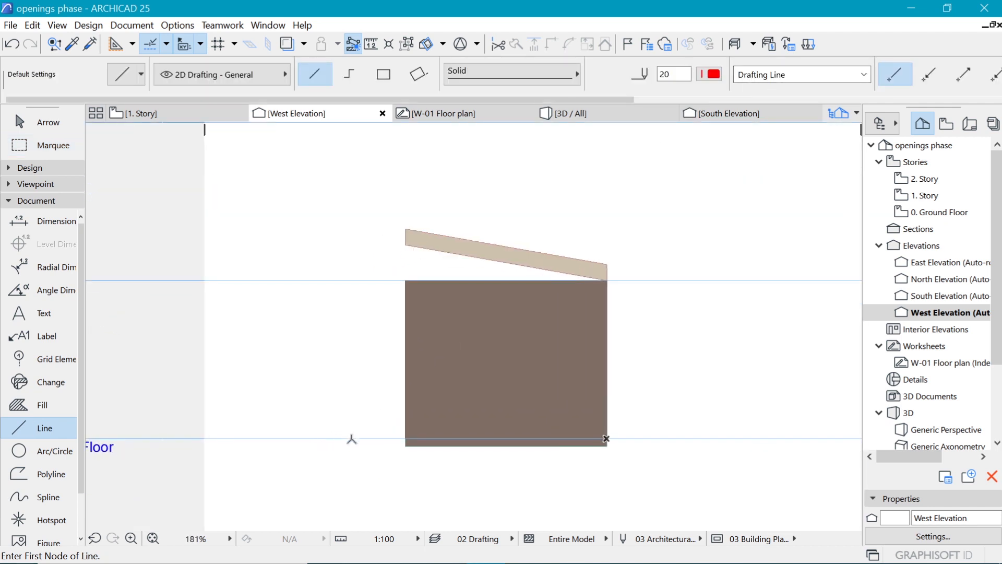
click(351, 439)
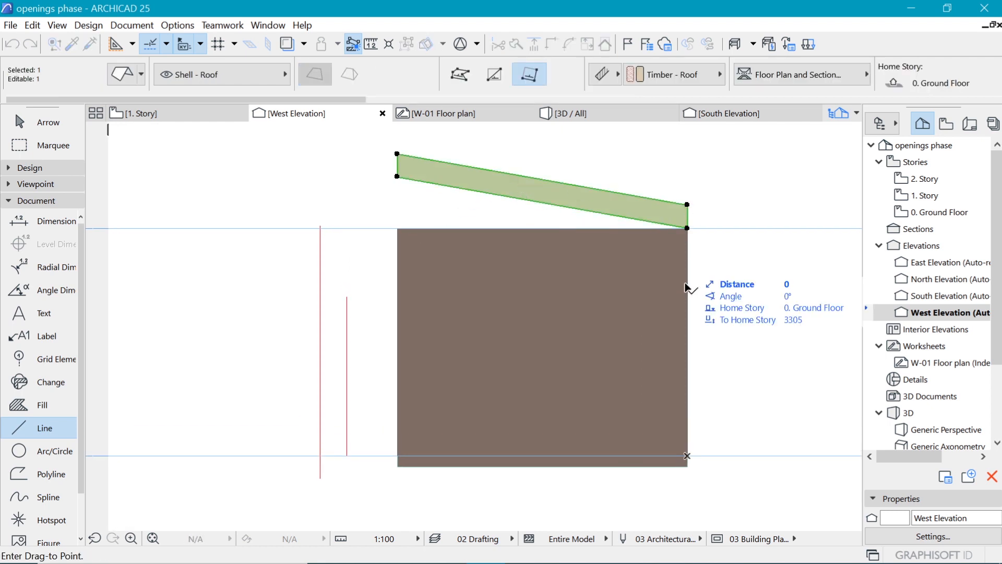
click(45, 429)
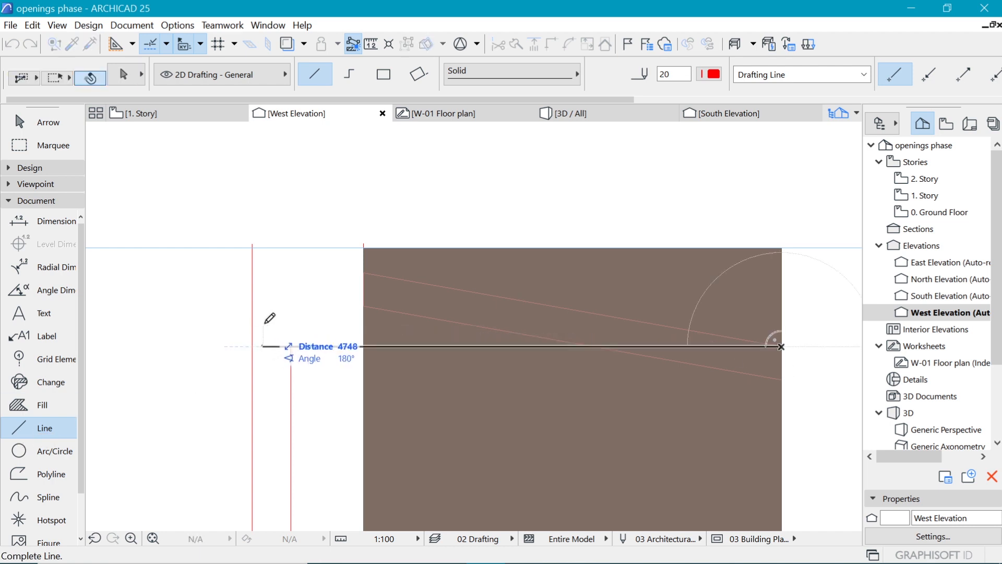
click(780, 347)
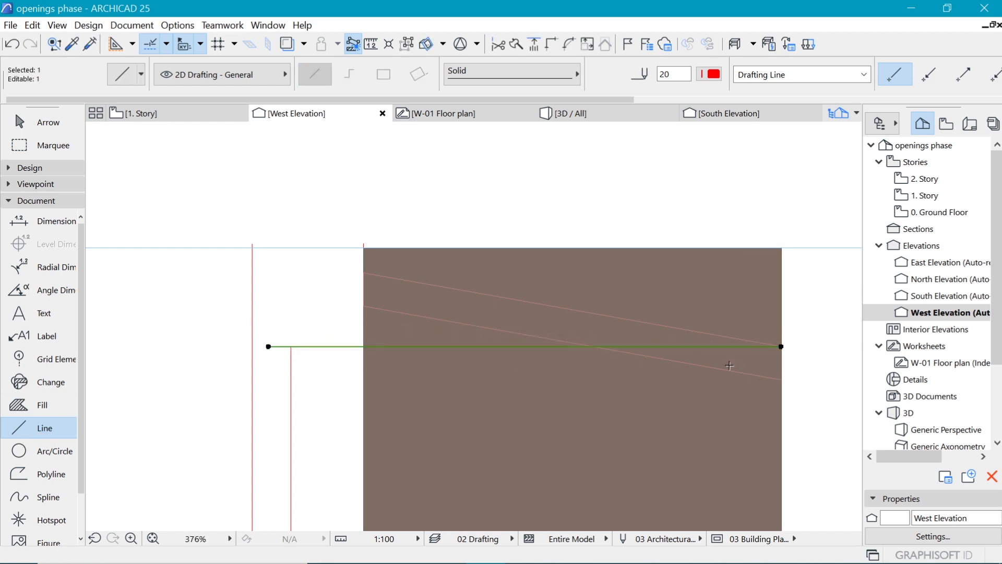
click(781, 347)
text(1)
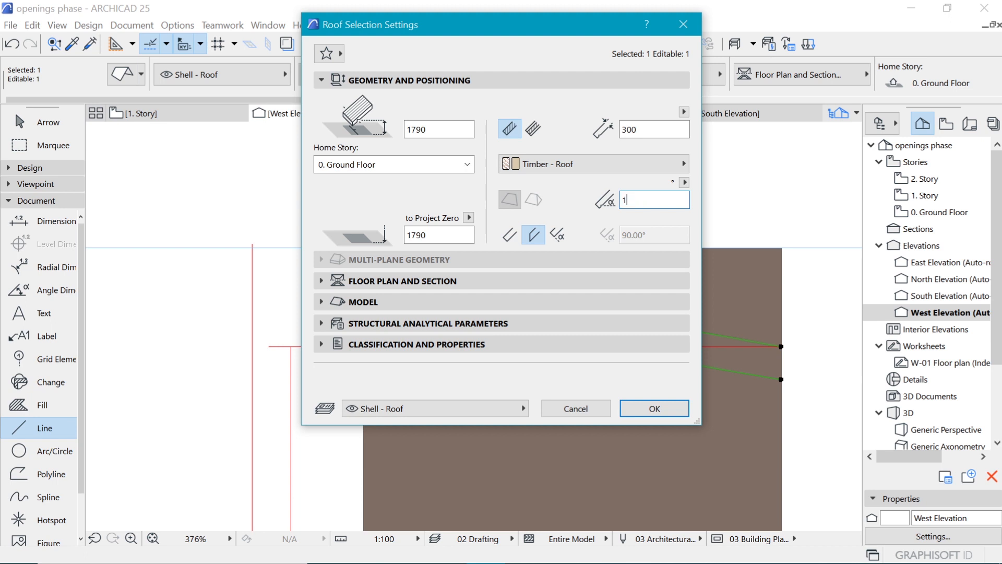
- Confirm the revised roof pitch and switch to the 3D / All view of the cabin
click(654, 408)
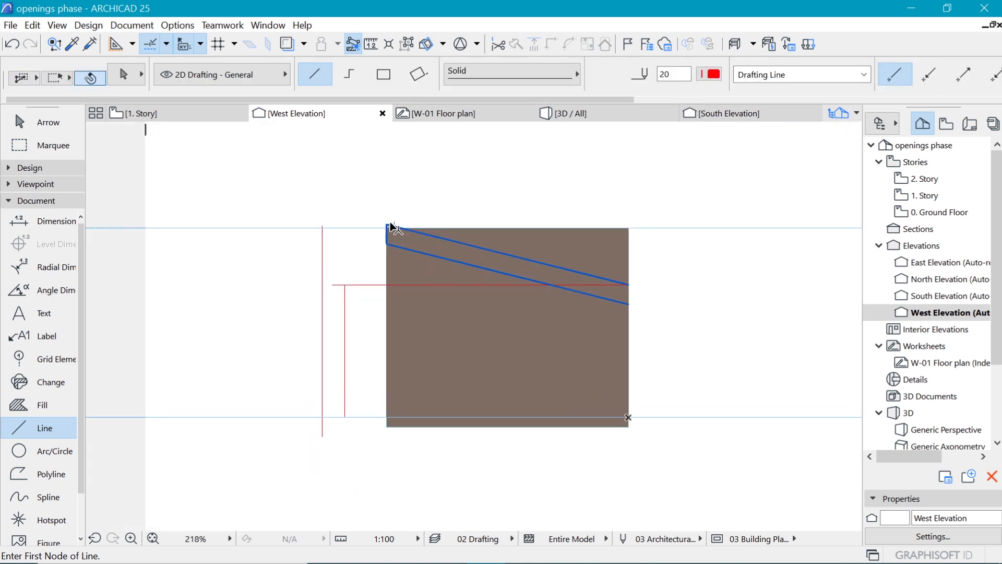
click(568, 113)
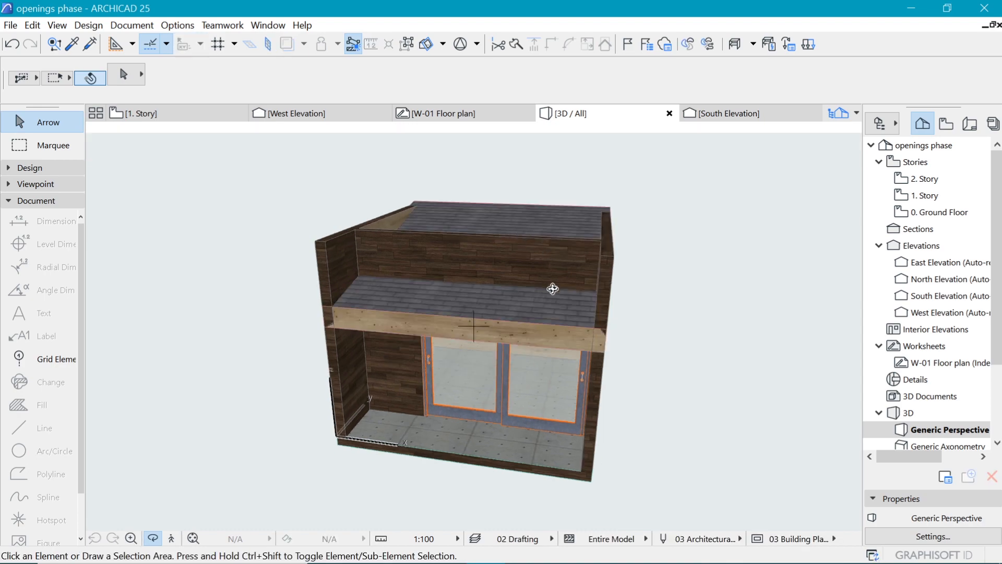
- Switch to the 3D view of the cabin, orbiting to face the sliding door
drag(553, 288, 734, 220)
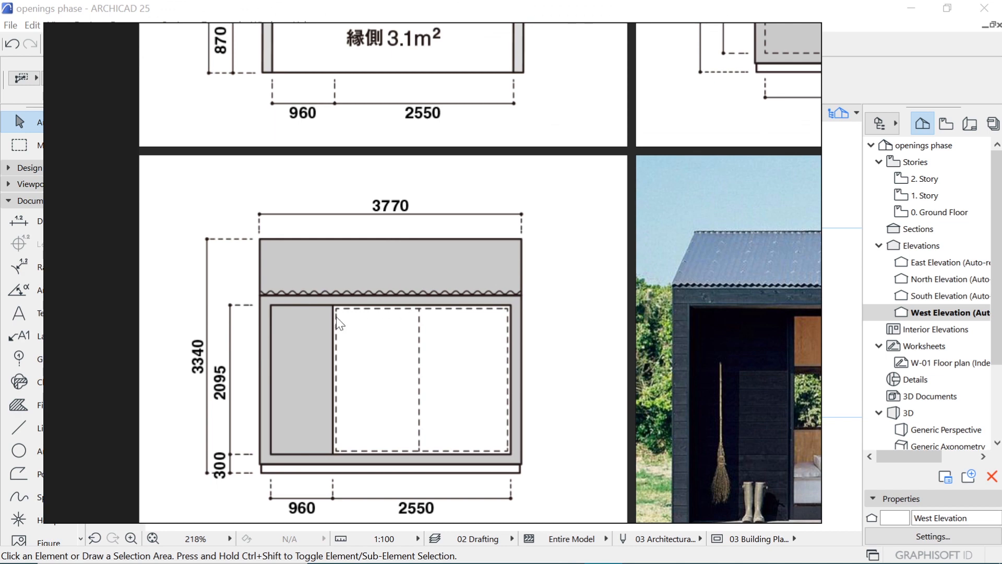
mouse_move(241, 323)
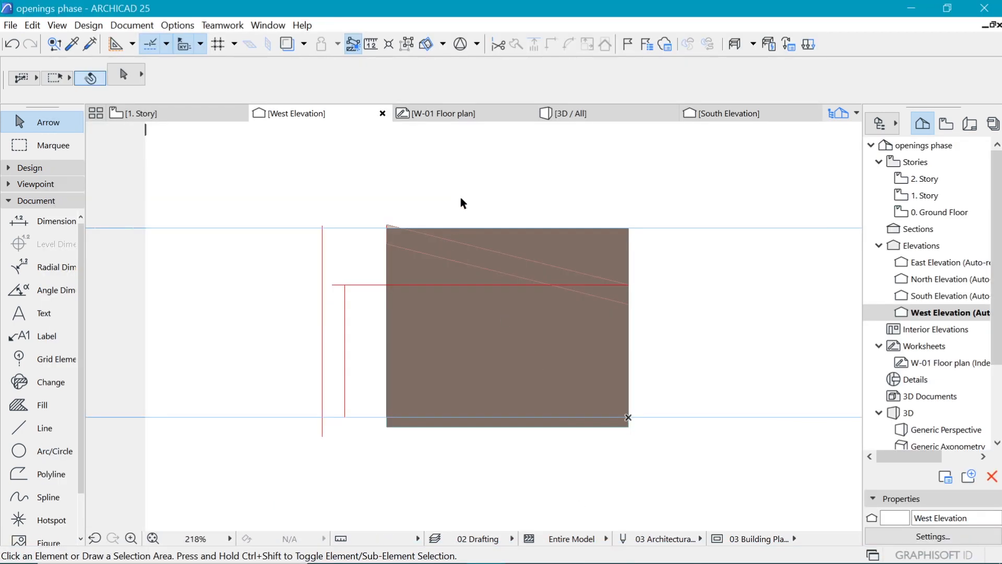
click(569, 113)
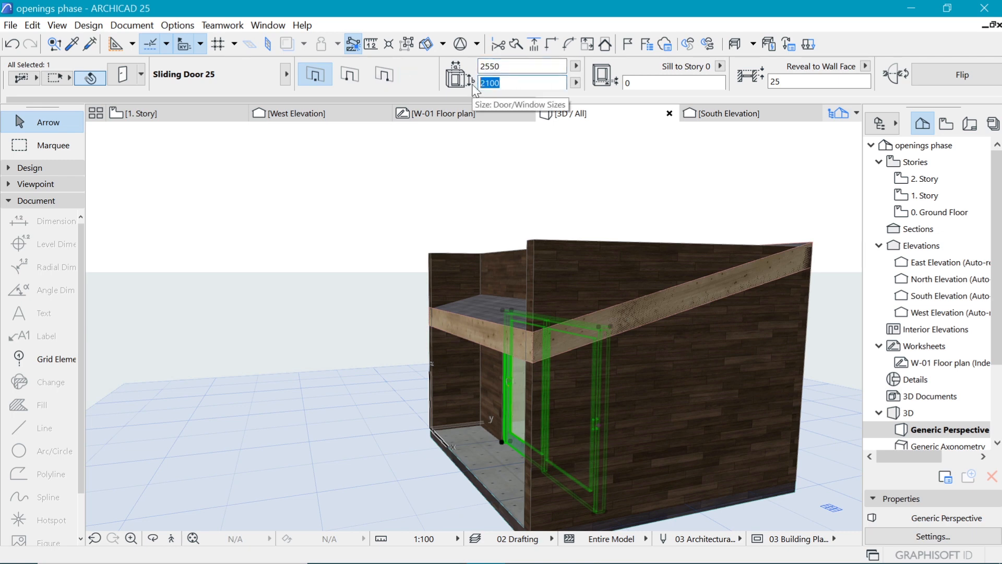
- Lower the sliding door height from 2100 to a 209x value in the Info Box
text(109)
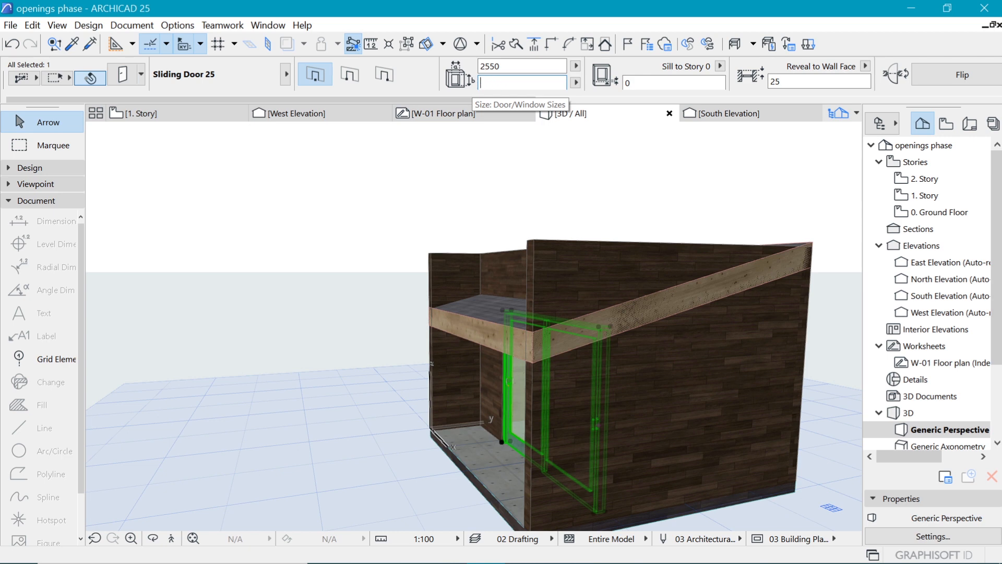
text(209)
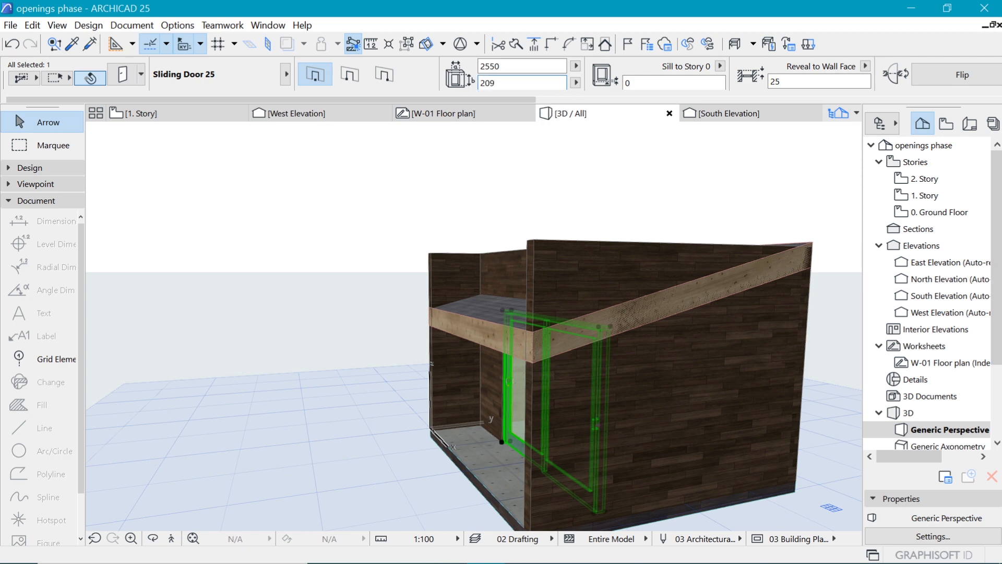
click(520, 82)
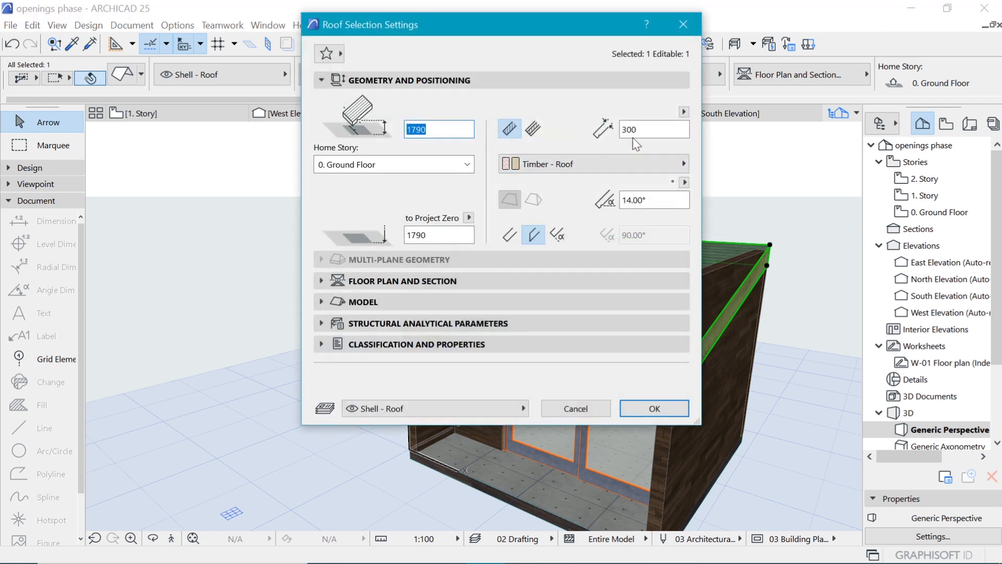
- Set roof thickness to 150 and override its other surfaces with Floorboards - 01
click(654, 129)
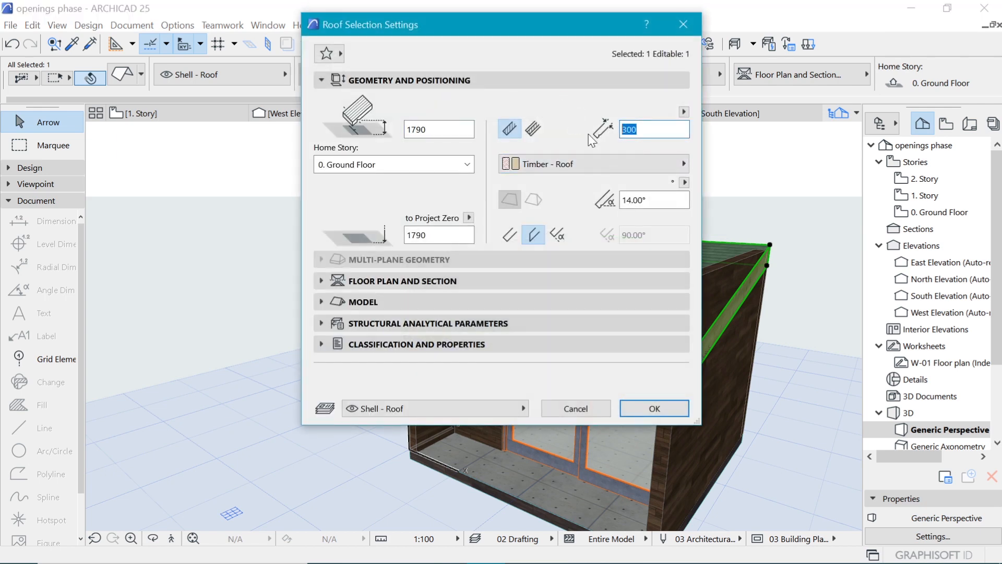
text(150)
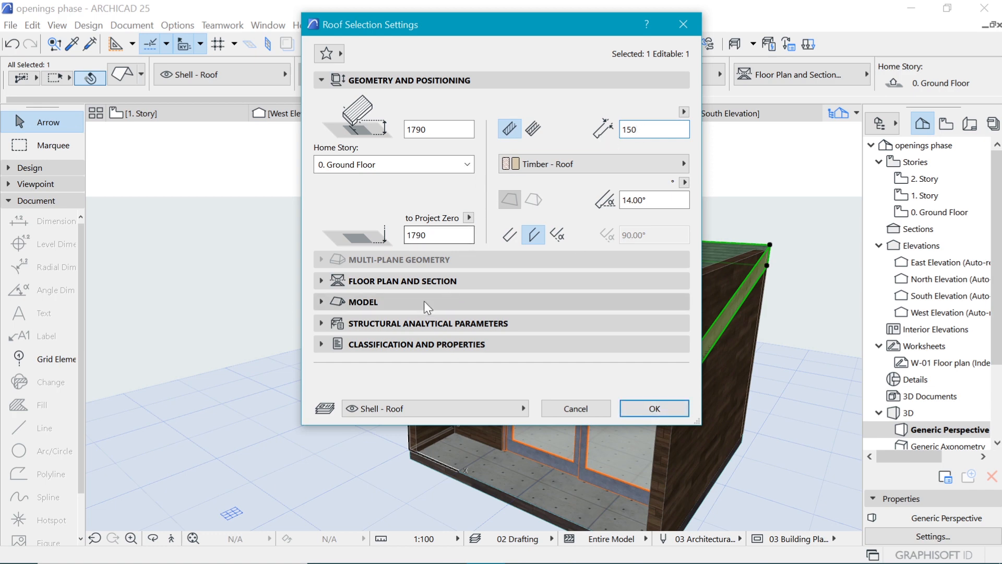
click(363, 301)
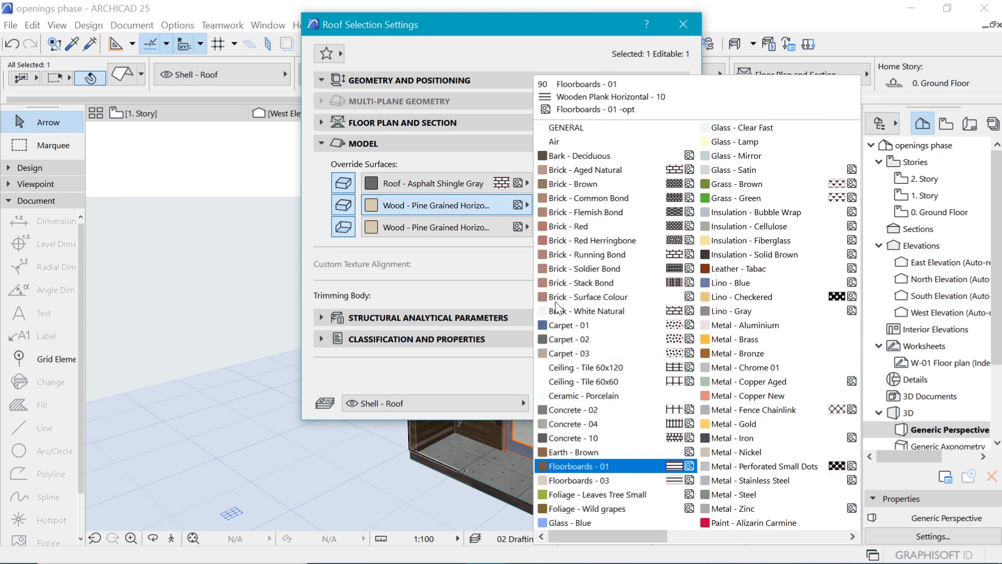
click(579, 466)
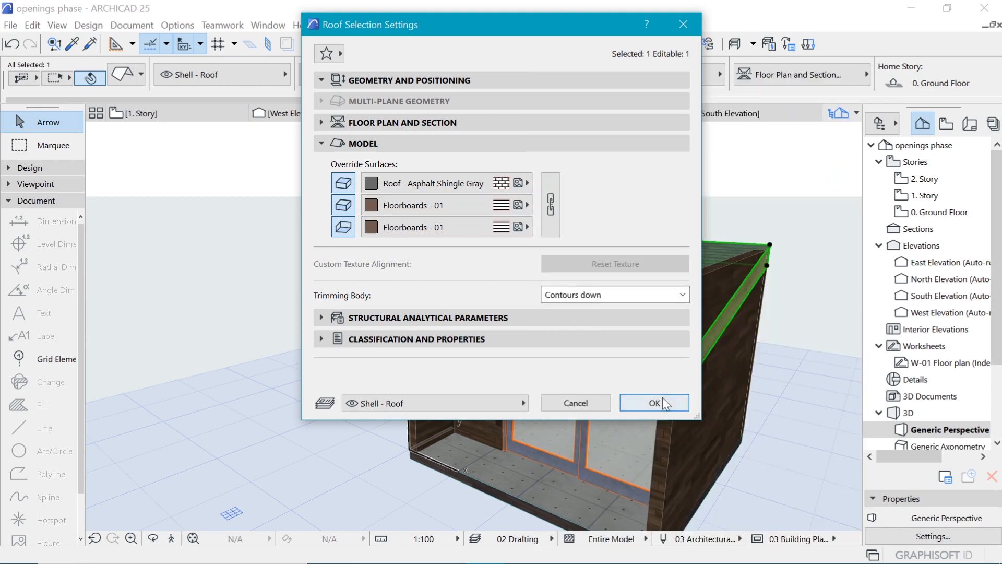
click(654, 403)
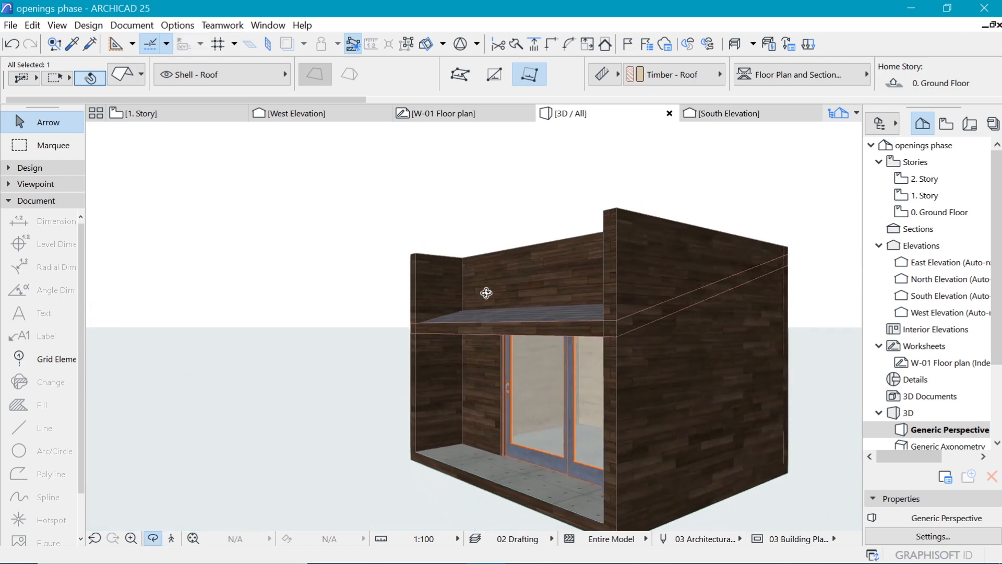
- Check the west elevation against the story level lines, then return to 3D
click(293, 113)
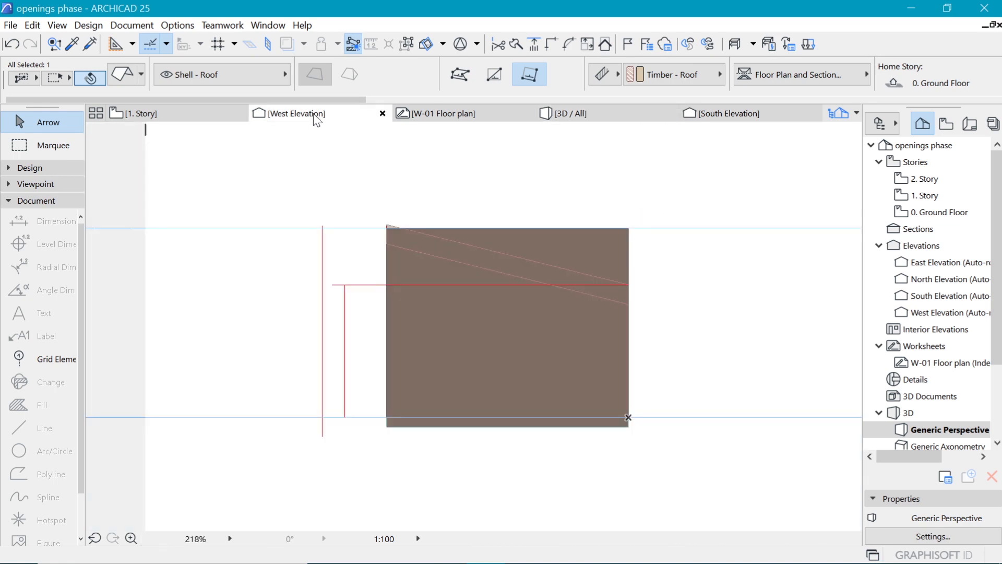
click(953, 312)
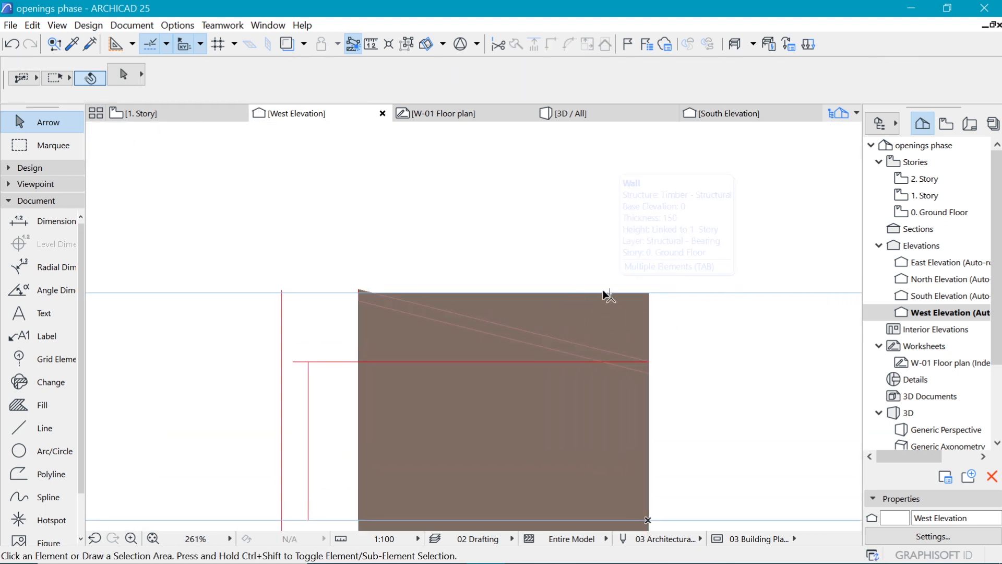
scroll(down, 3)
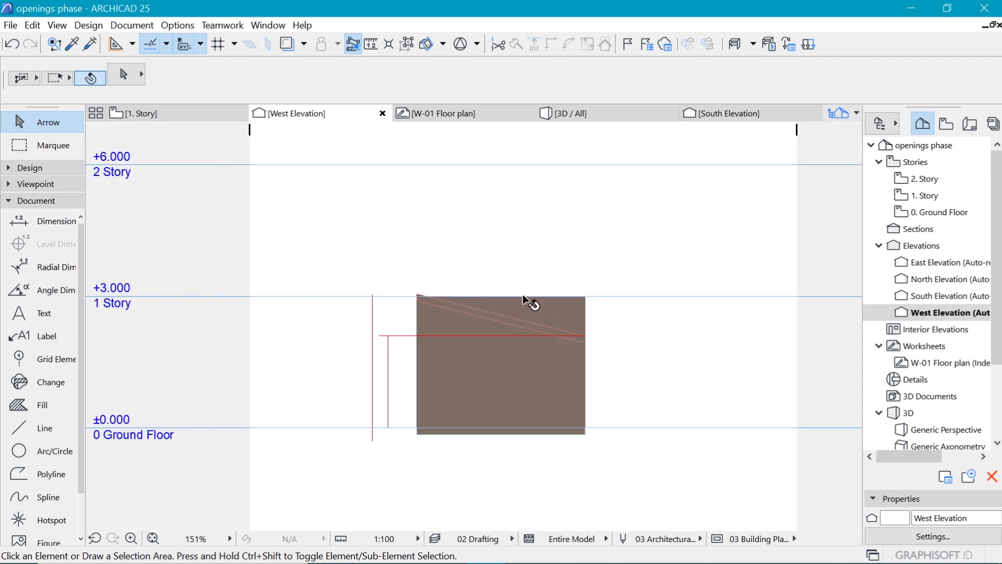
click(569, 113)
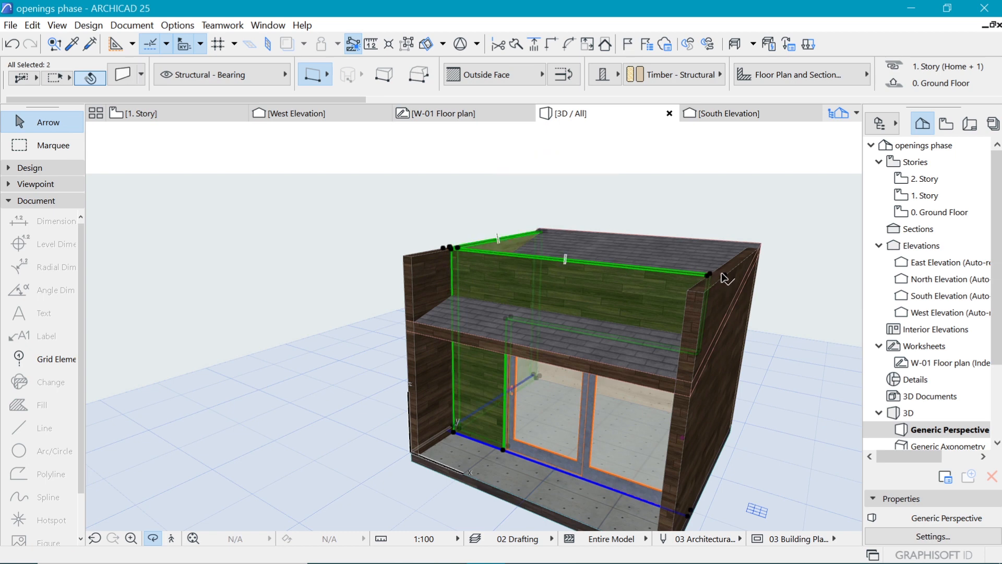
- Trim the selected walls to the roof, orbit to check, and select the roof
click(702, 295)
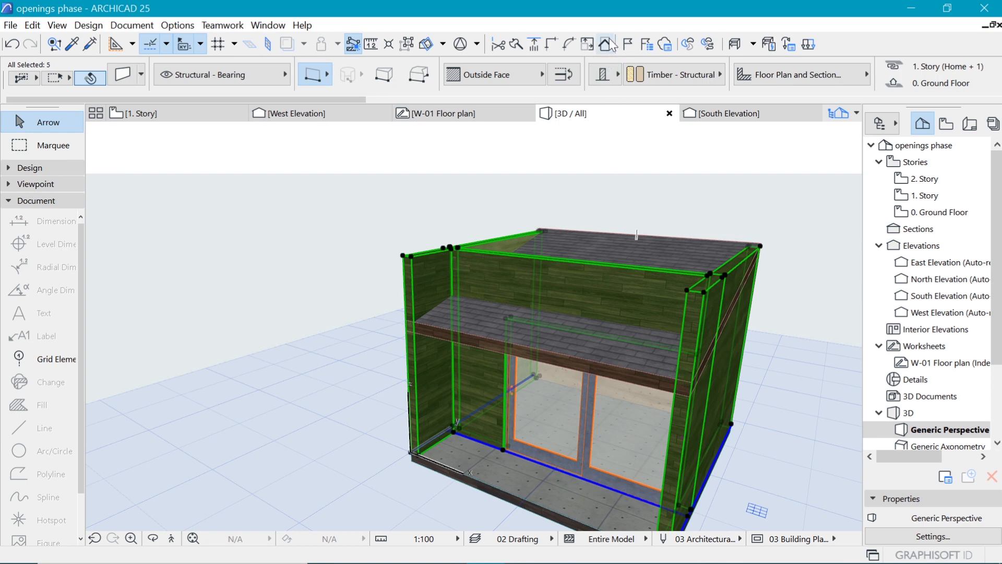
mouse_move(604, 44)
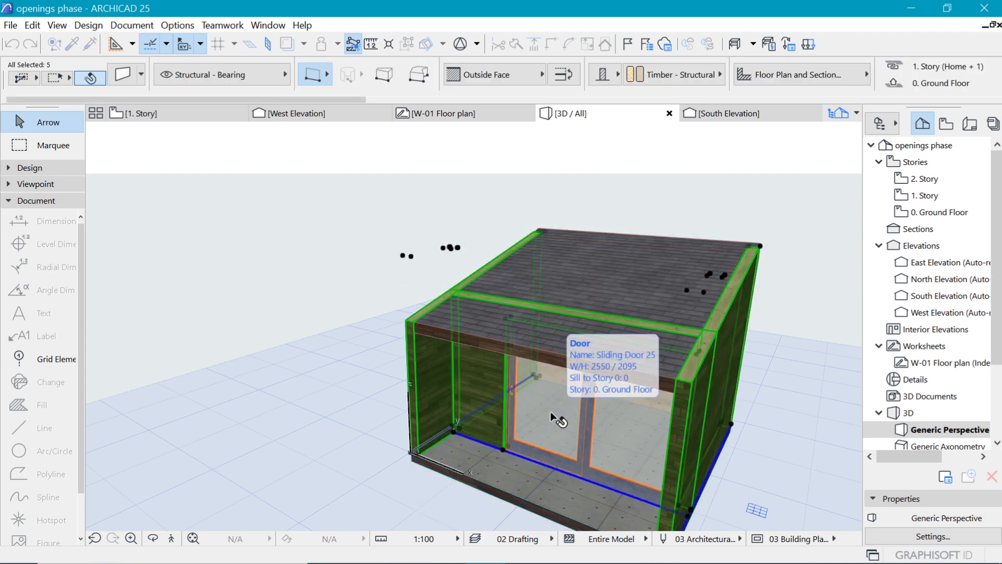
click(489, 216)
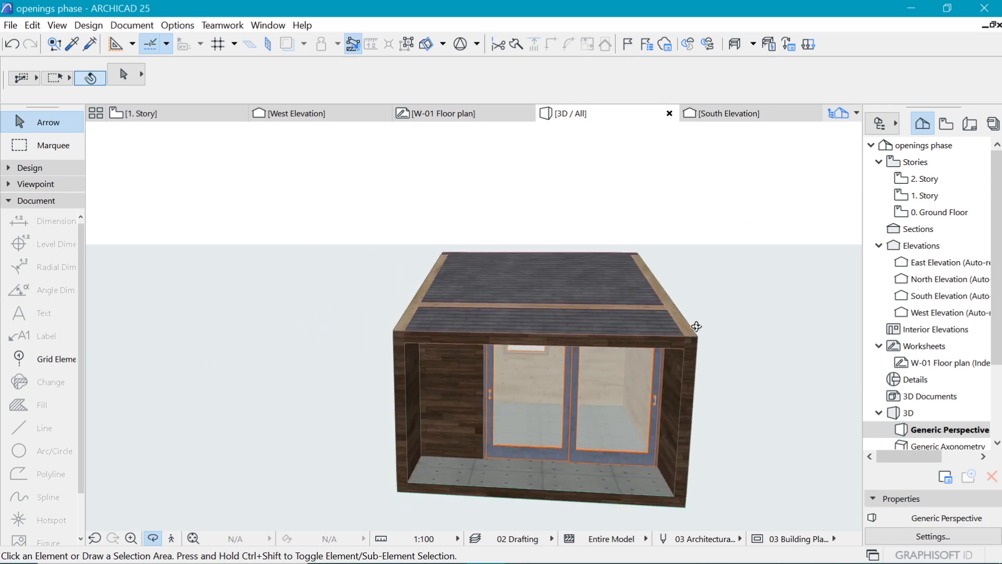
drag(696, 326, 505, 305)
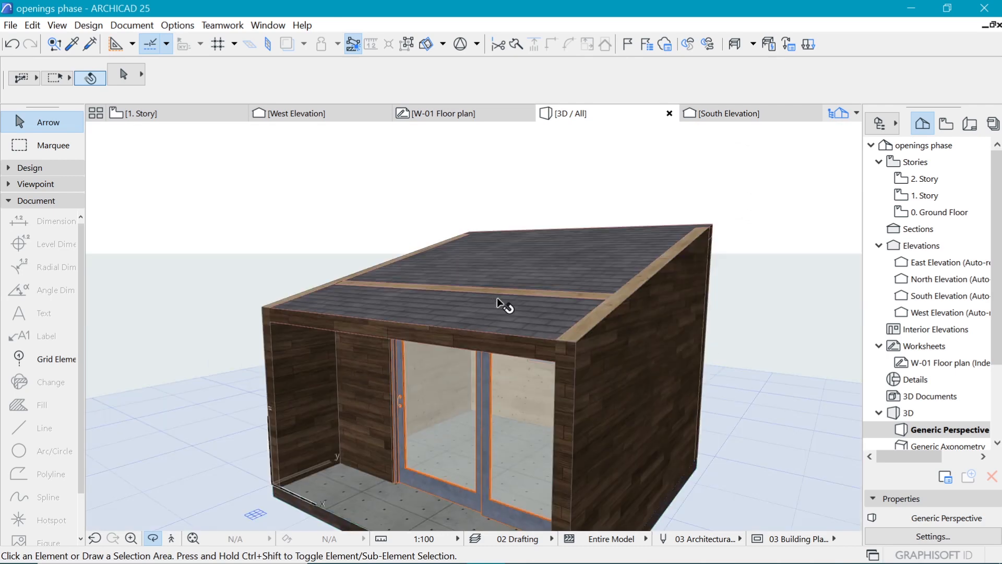
click(504, 302)
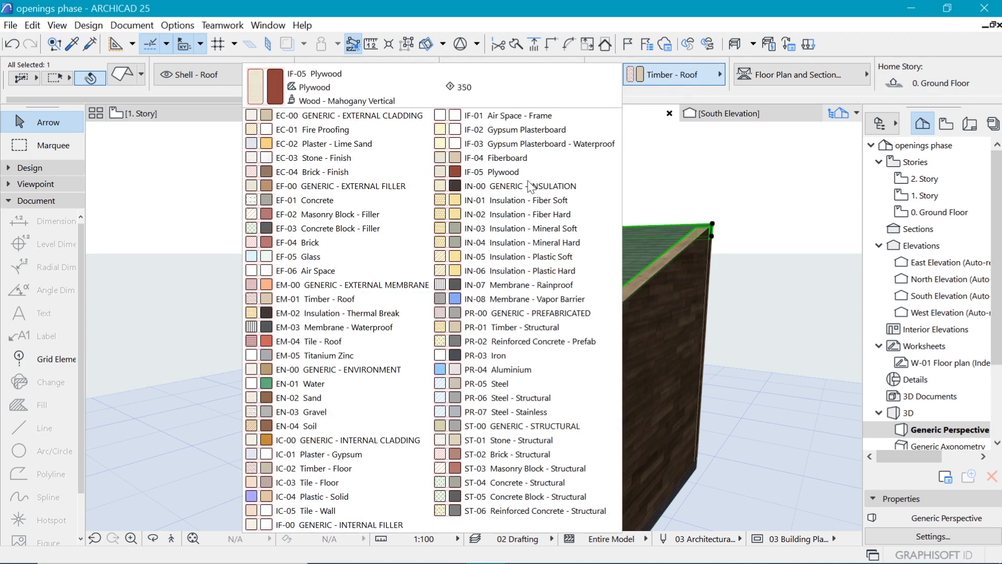
- Set the roof's building material to IN-07 Membrane - Rainproof and inspect the edge
click(528, 284)
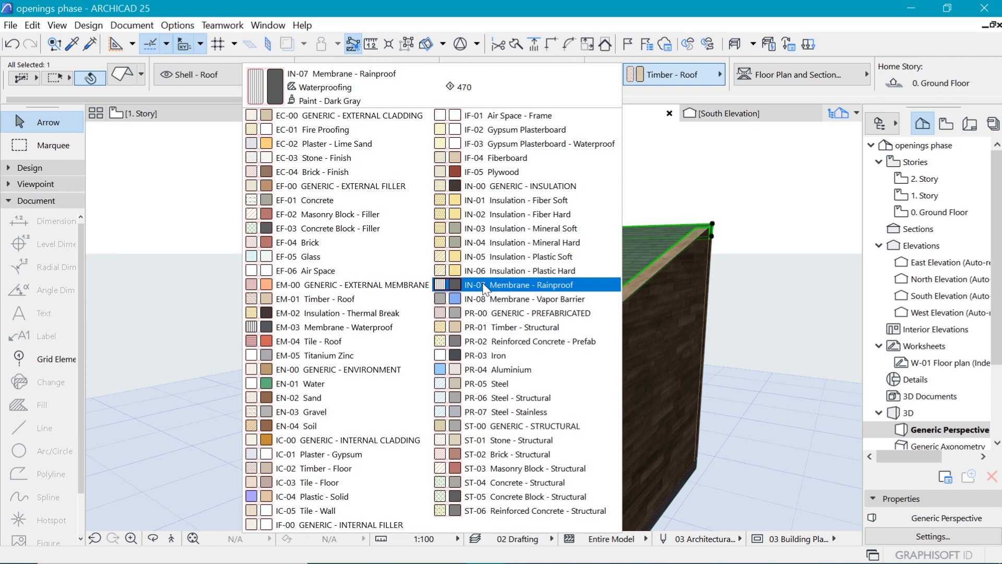
click(511, 370)
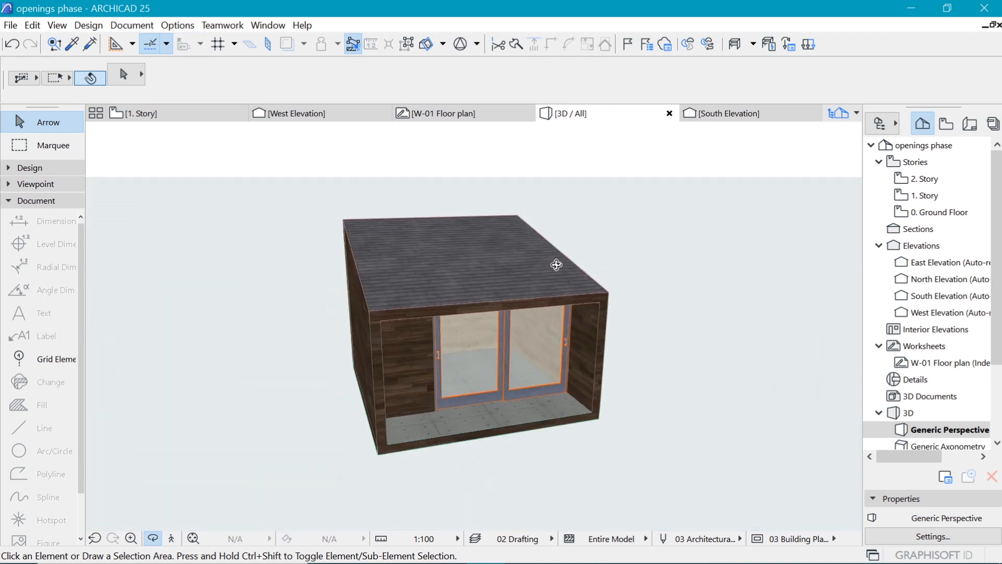
drag(554, 264, 257, 288)
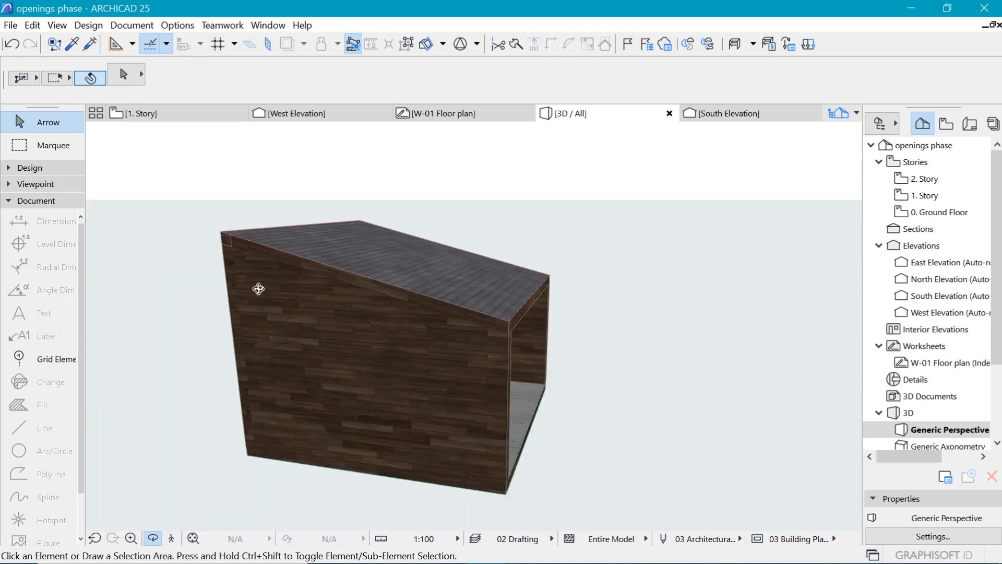
drag(259, 288, 576, 304)
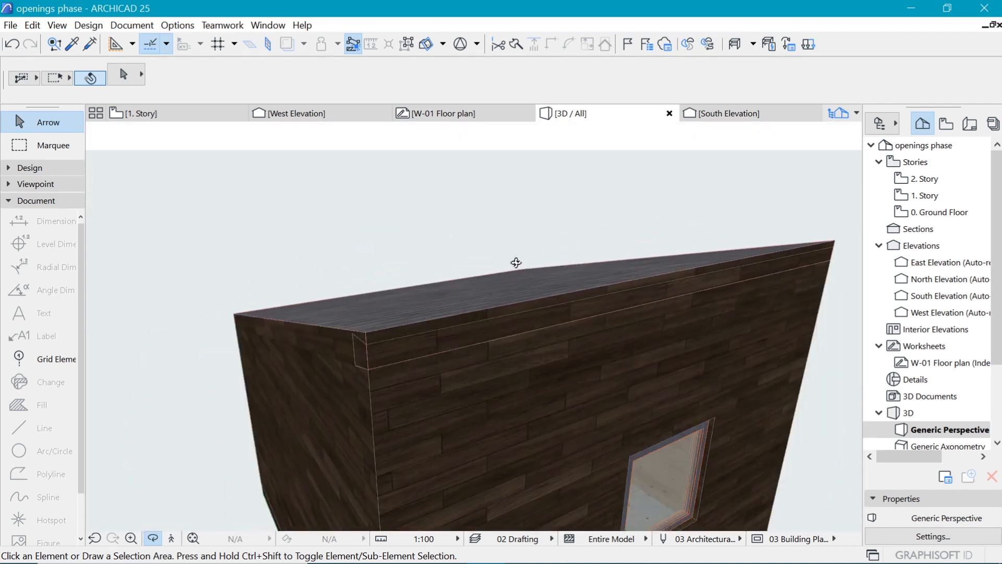
- Trim the side walls to the roof using Trim Elements to Roof/Shell with the selected roof
click(516, 263)
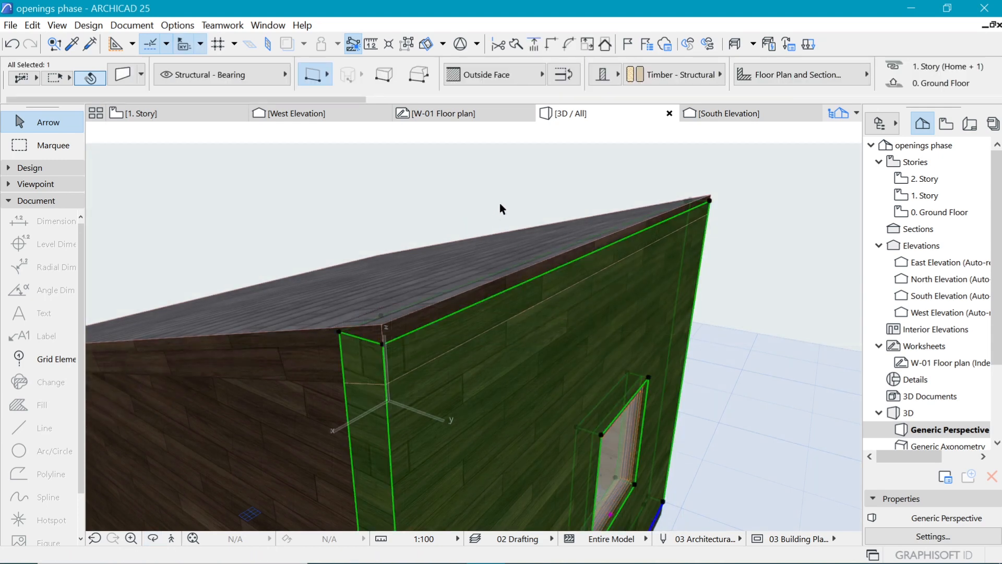
mouse_move(401, 288)
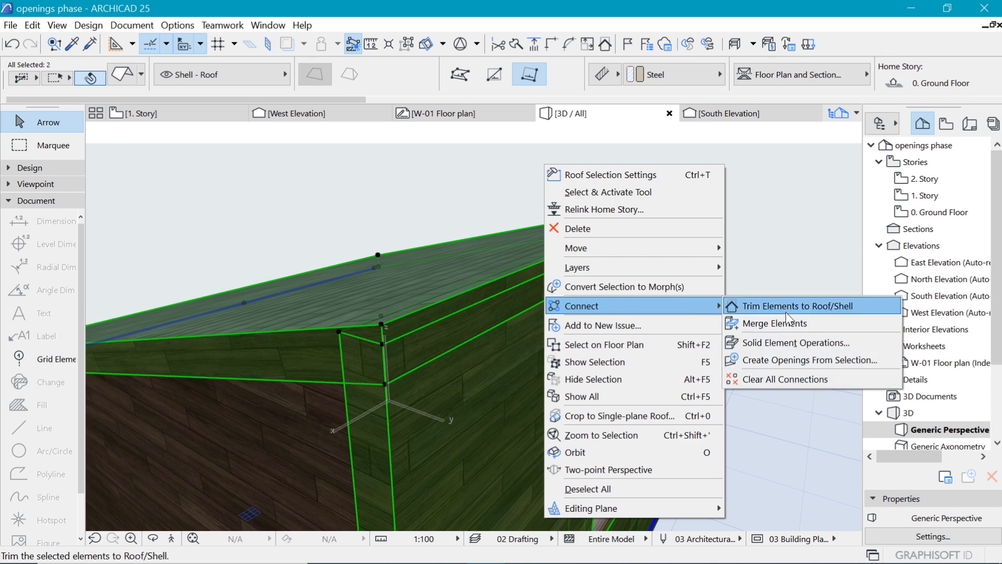
click(785, 306)
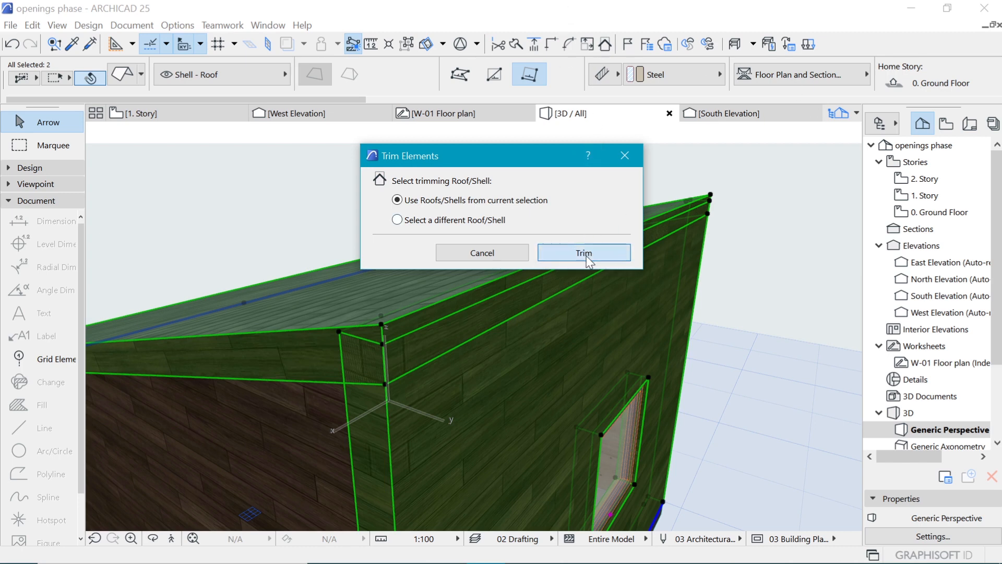
click(582, 252)
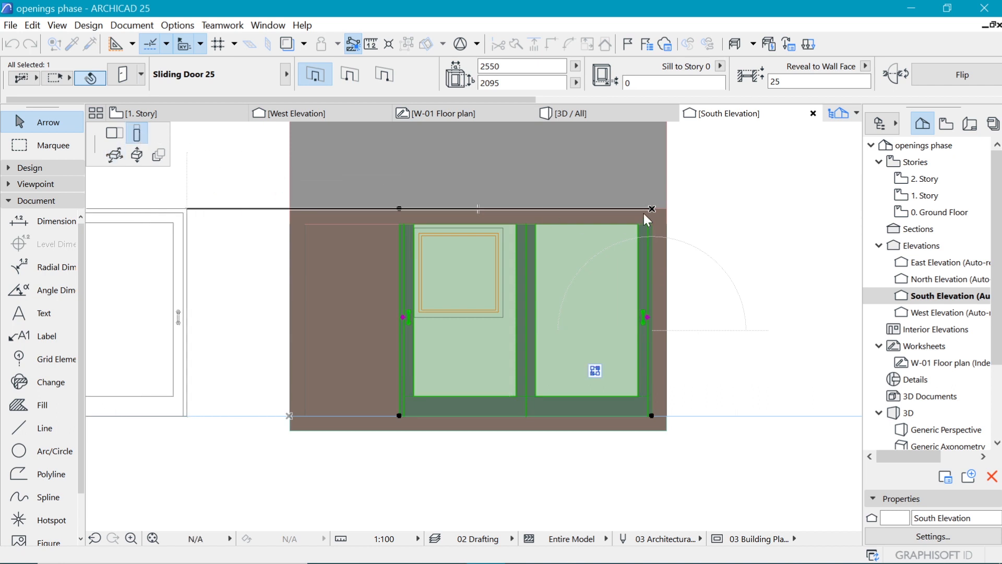
- Drag the sliding door's top edge down on the south elevation to shorten it
drag(651, 208, 650, 220)
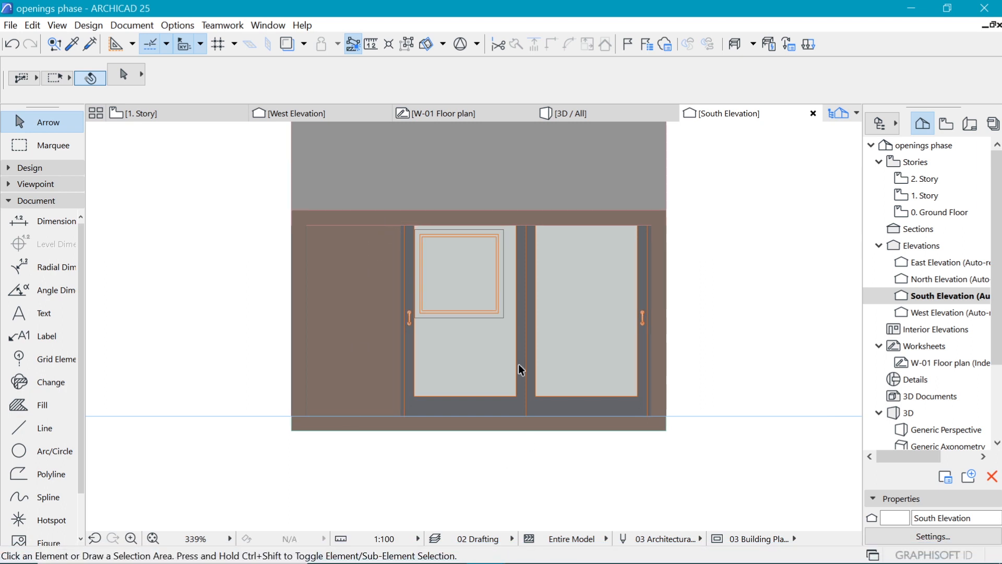
scroll(down, 3)
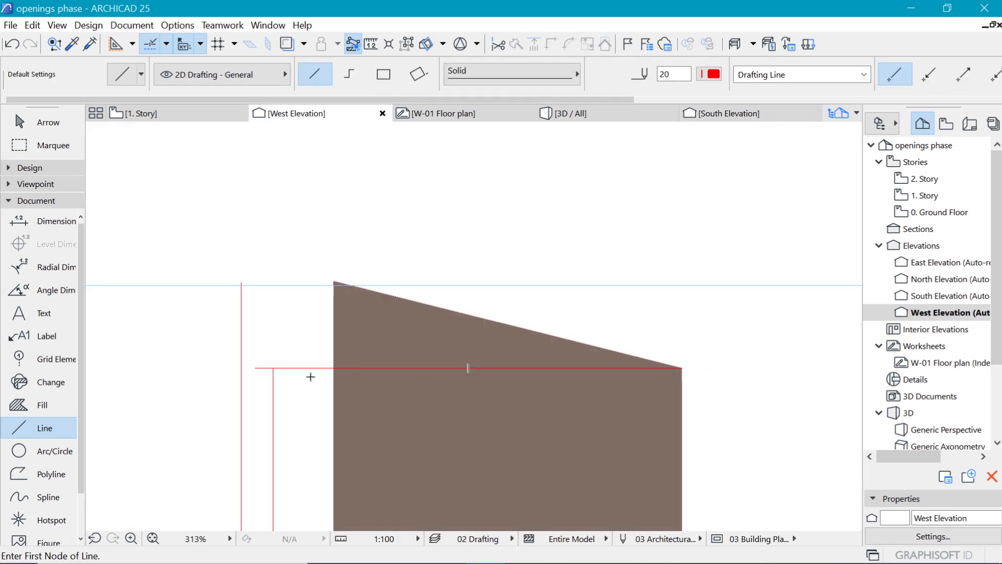
- Draw a guide line beside the cabin and drag the roof's low end onto it
click(448, 369)
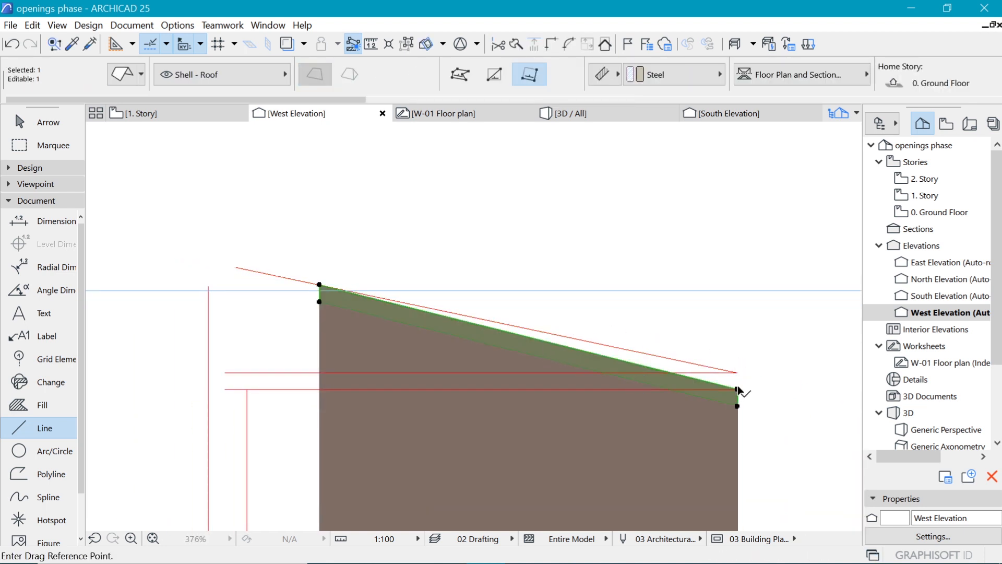
click(736, 389)
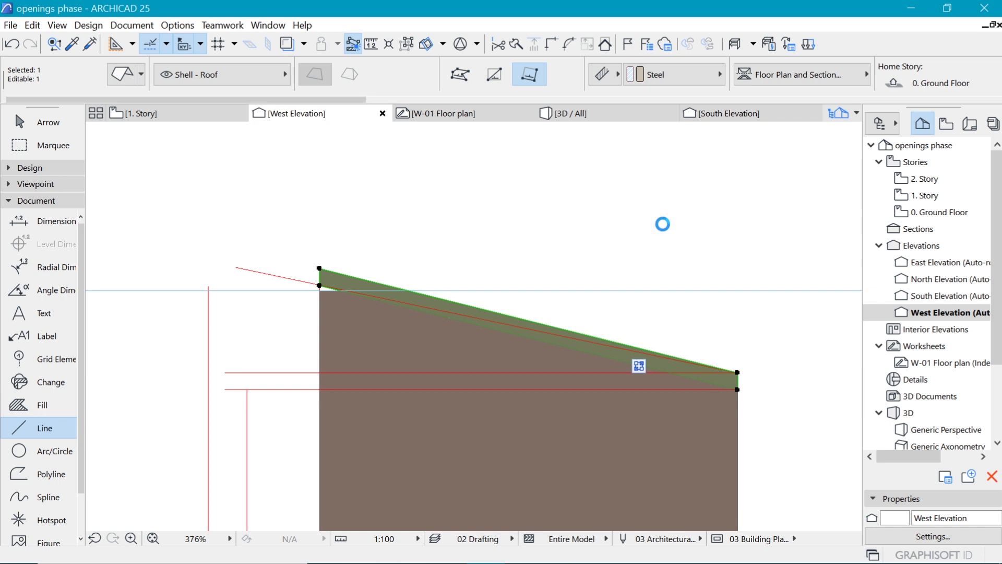
- Set the roof pitch to 12° under Geometry and Positioning and confirm
double_click(639, 365)
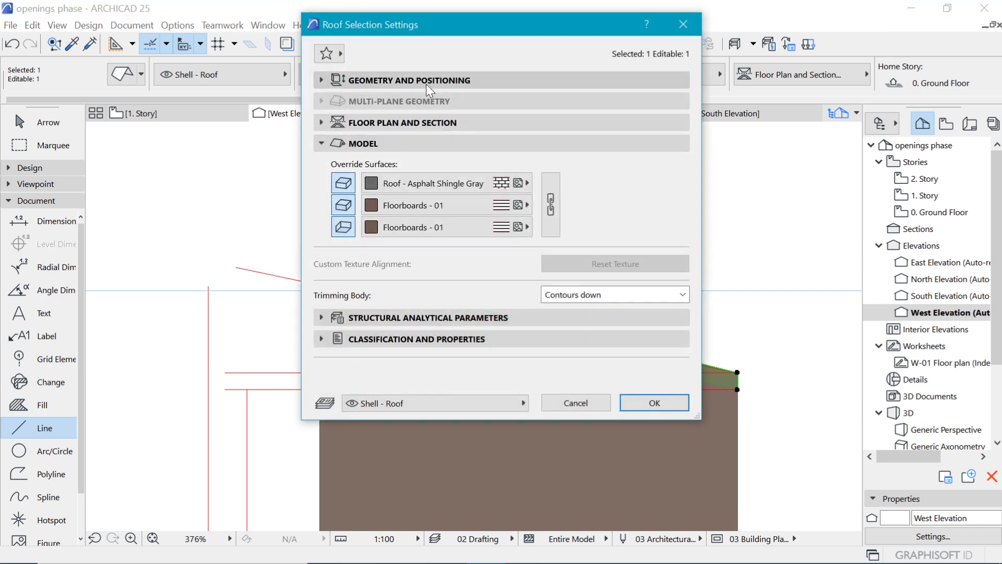
click(410, 81)
text(12)
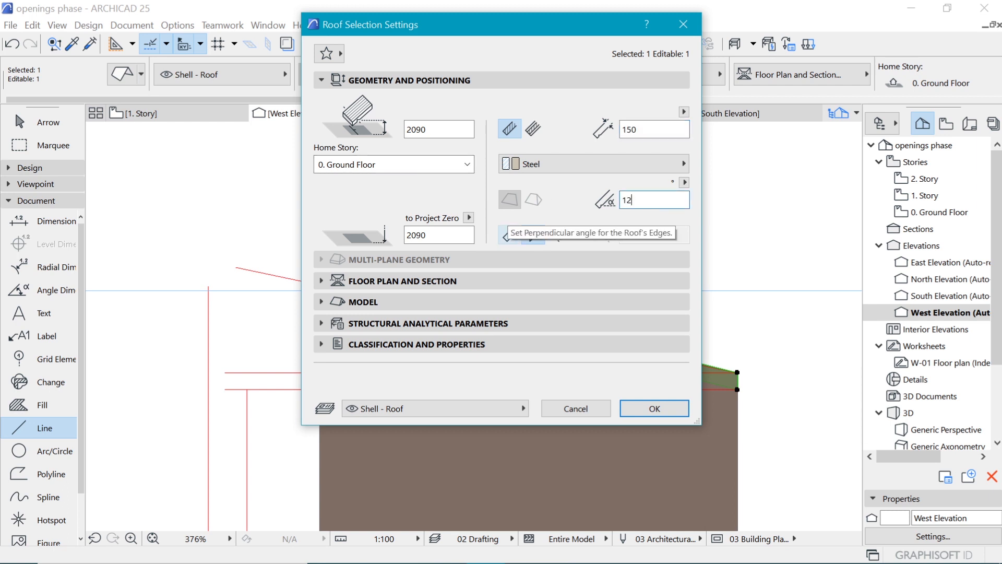
click(653, 408)
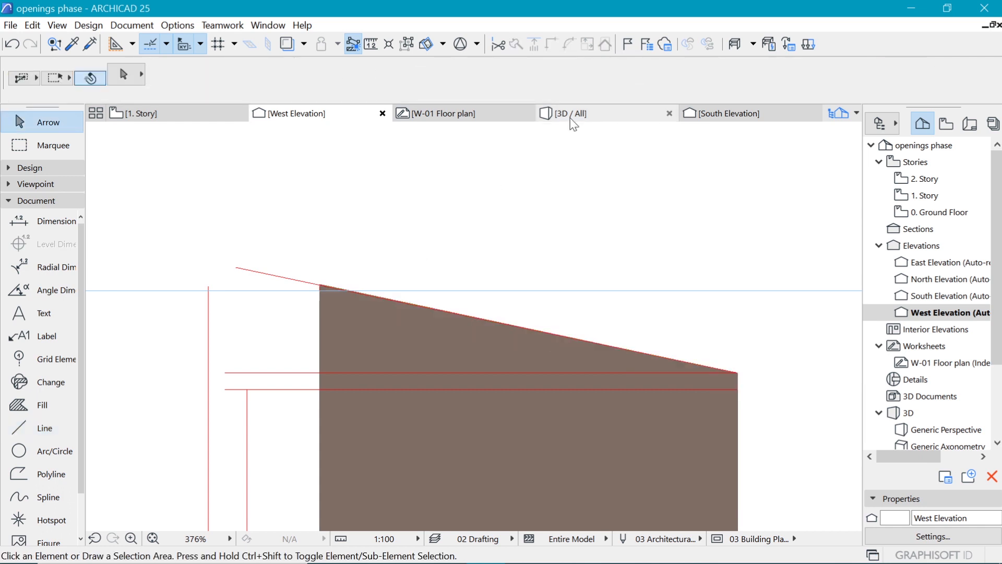
- Inspect the trimmed cabin from the door side in 3D, then return to the 1. Story plan
click(565, 113)
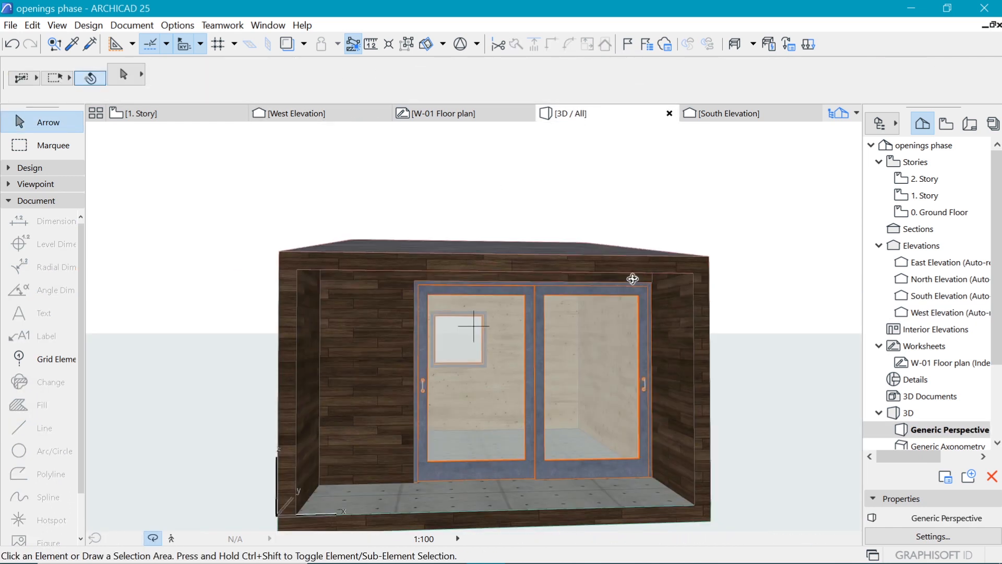
drag(632, 279, 670, 286)
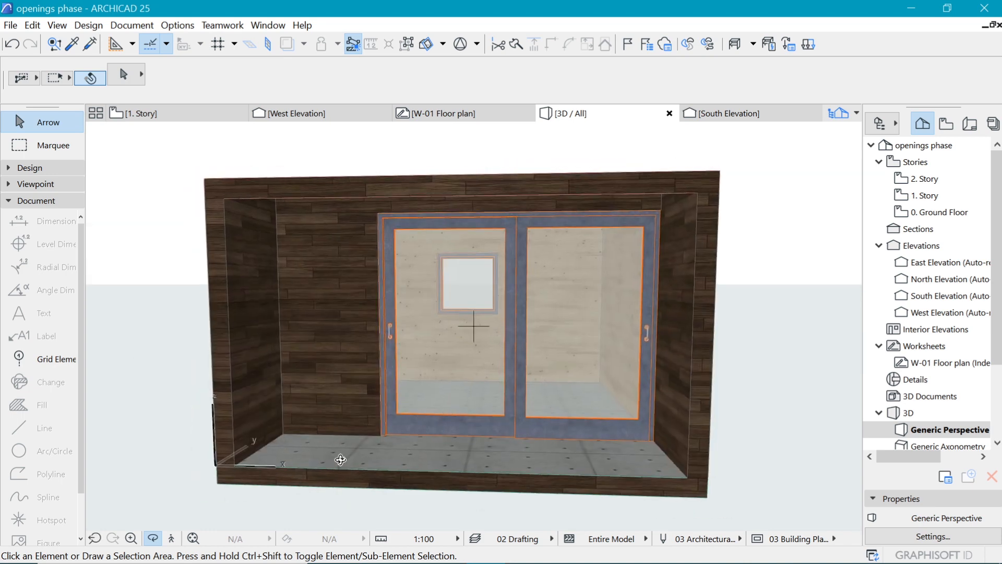
click(141, 113)
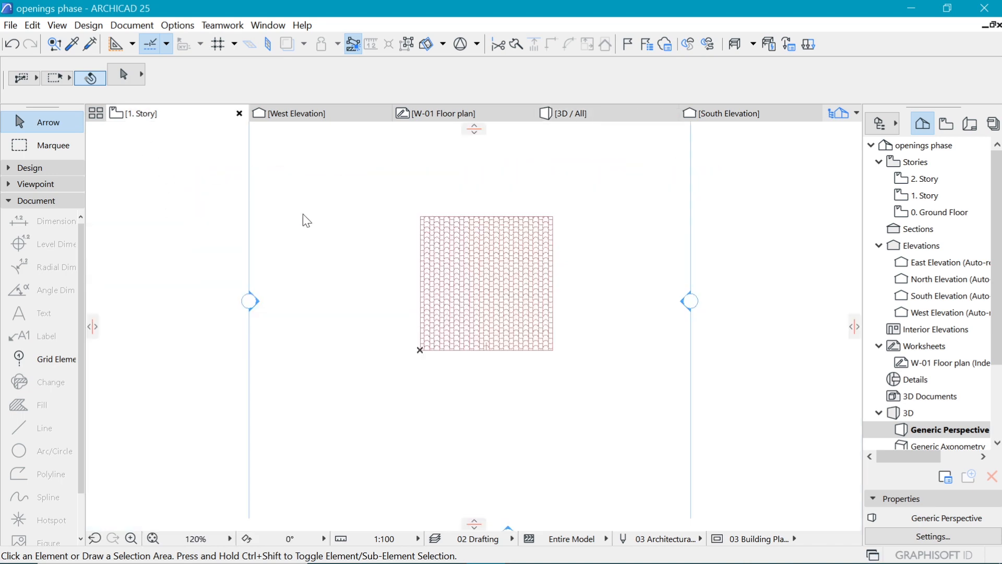
- On the Ground Floor, set slab defaults to 150 thick concrete with a negative story offset
click(923, 195)
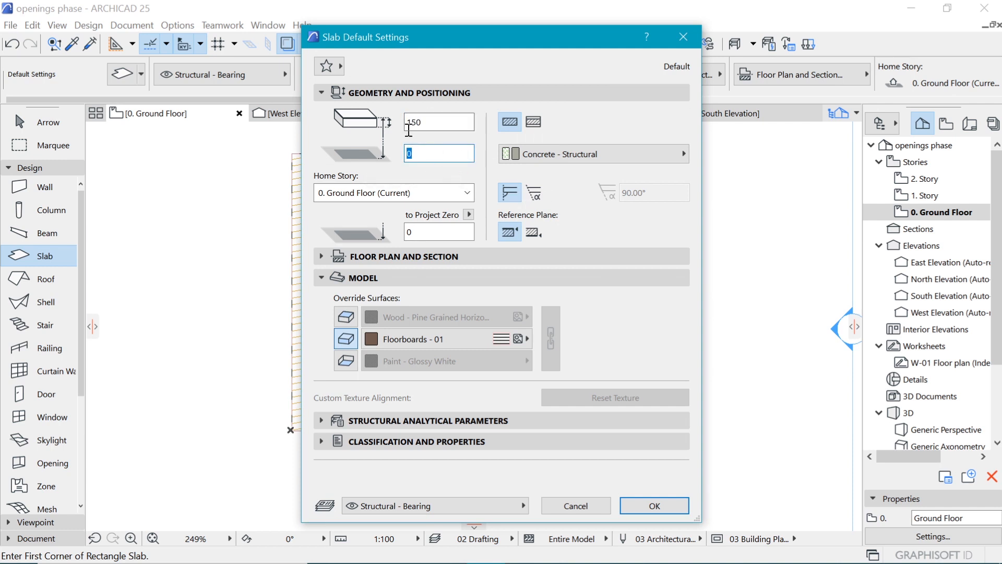
mouse_move(414, 142)
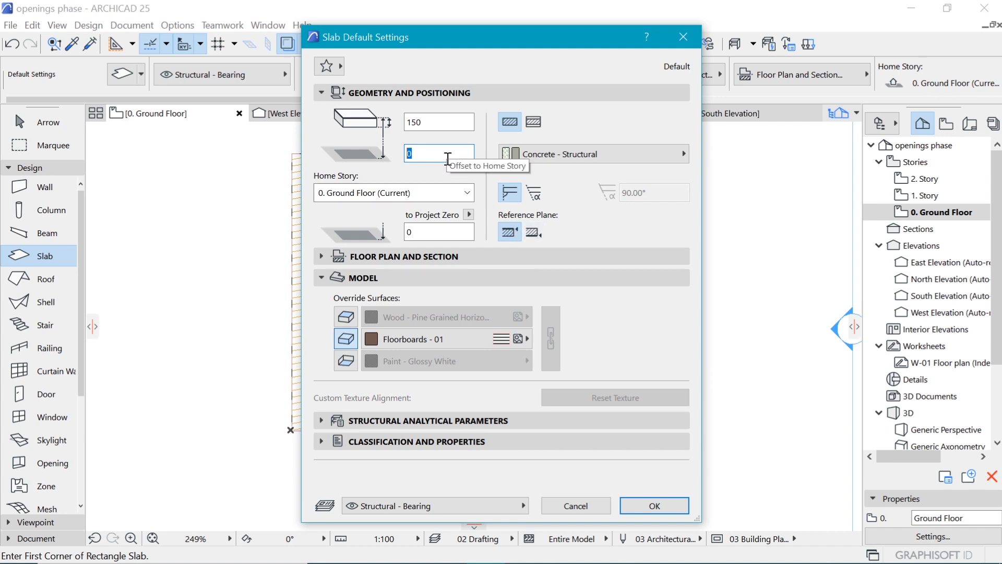
text(-1)
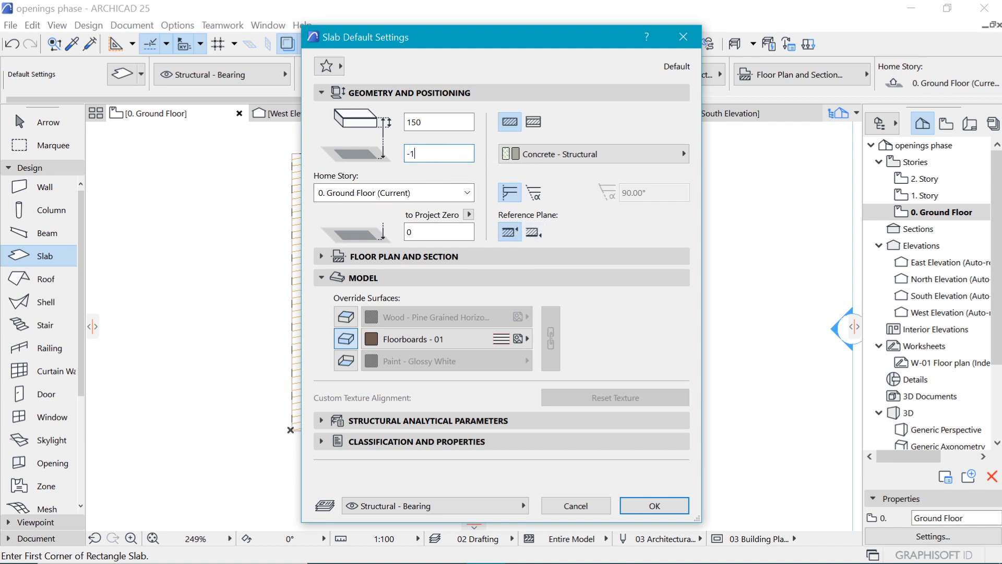
click(654, 506)
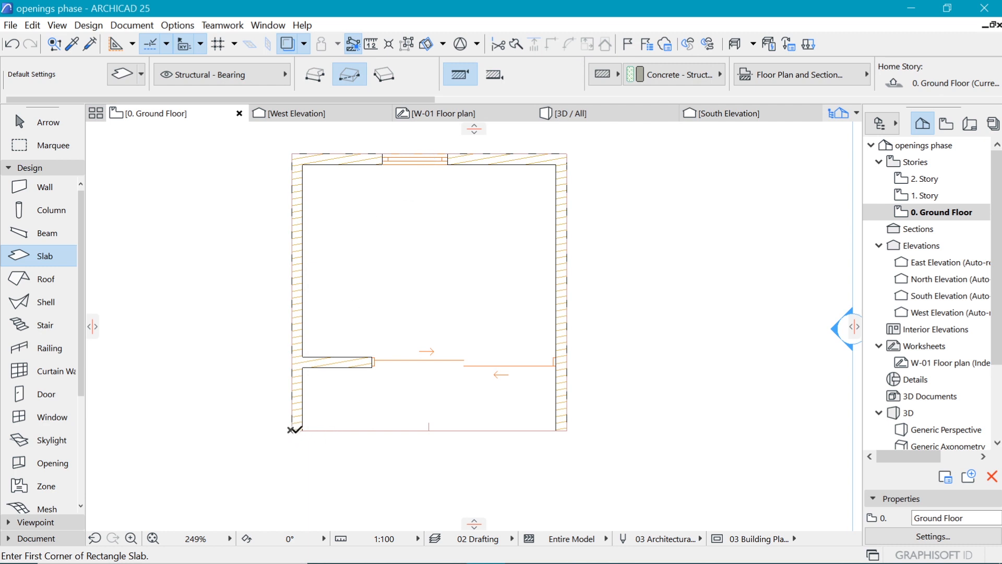
- Draw a rectangular slab over the cabin footprint and confirm its -150 offset
click(564, 154)
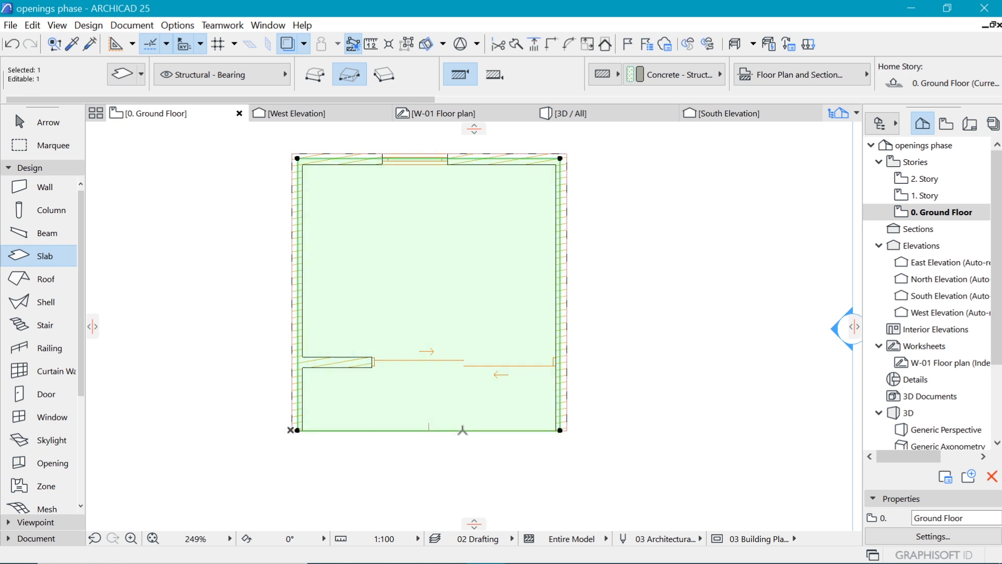
click(428, 429)
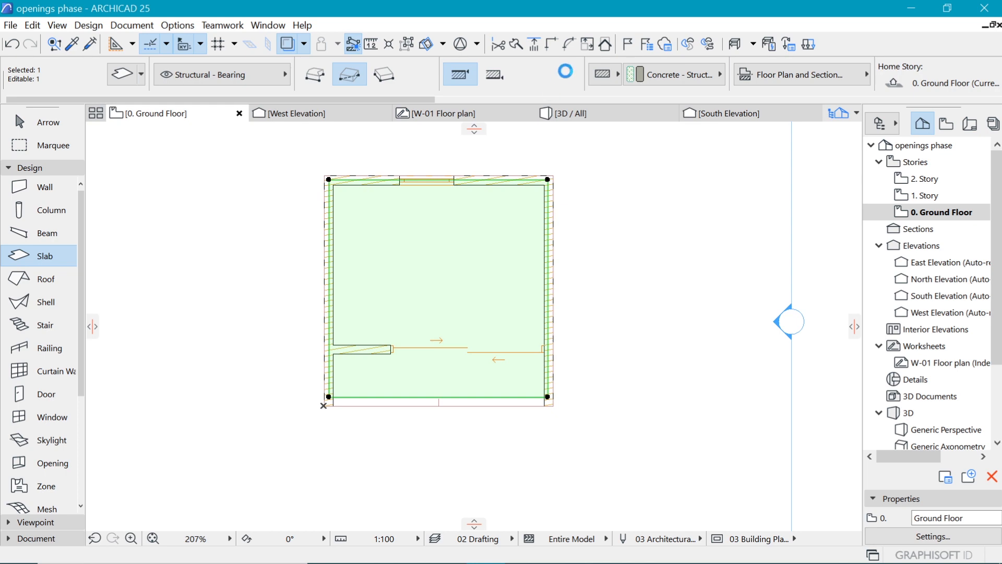
double_click(438, 288)
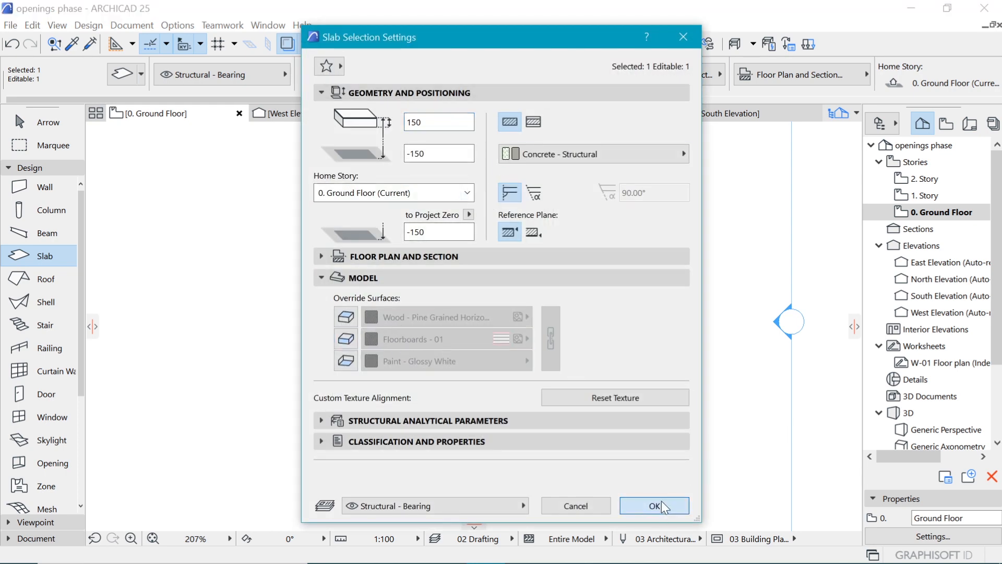
click(653, 505)
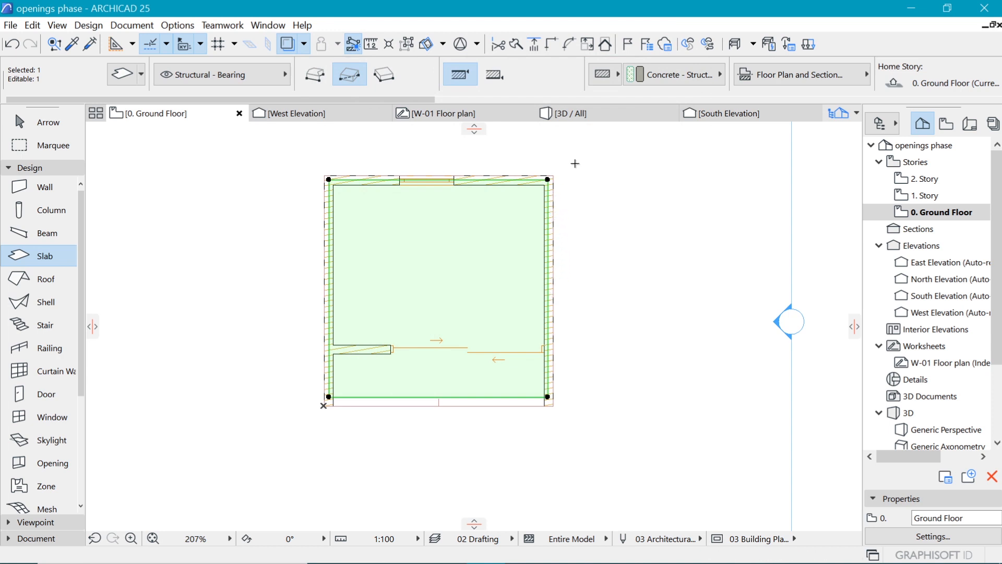
click(570, 113)
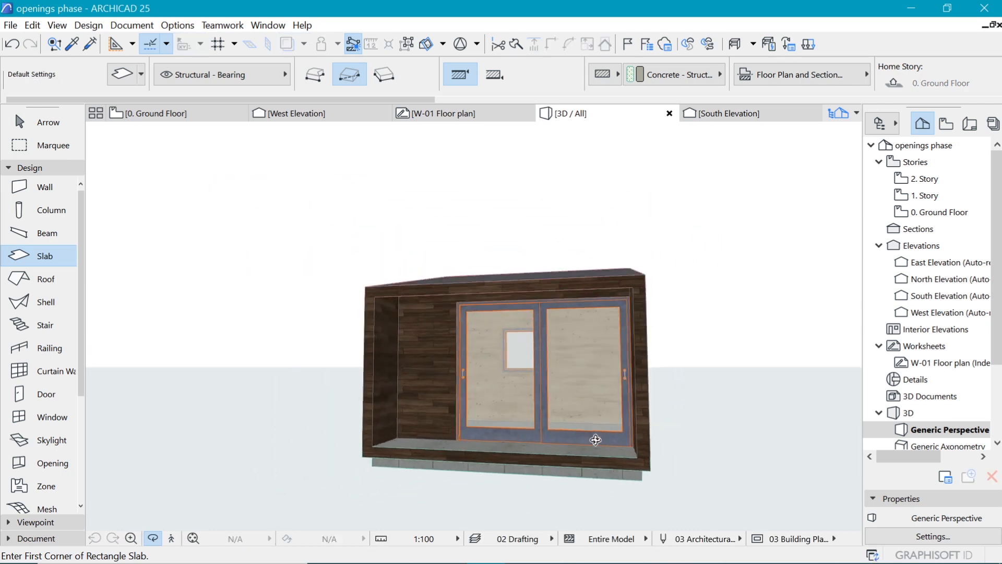
- Orbit the 3D model to see the concrete slab beneath the cabin's side
drag(594, 440, 618, 398)
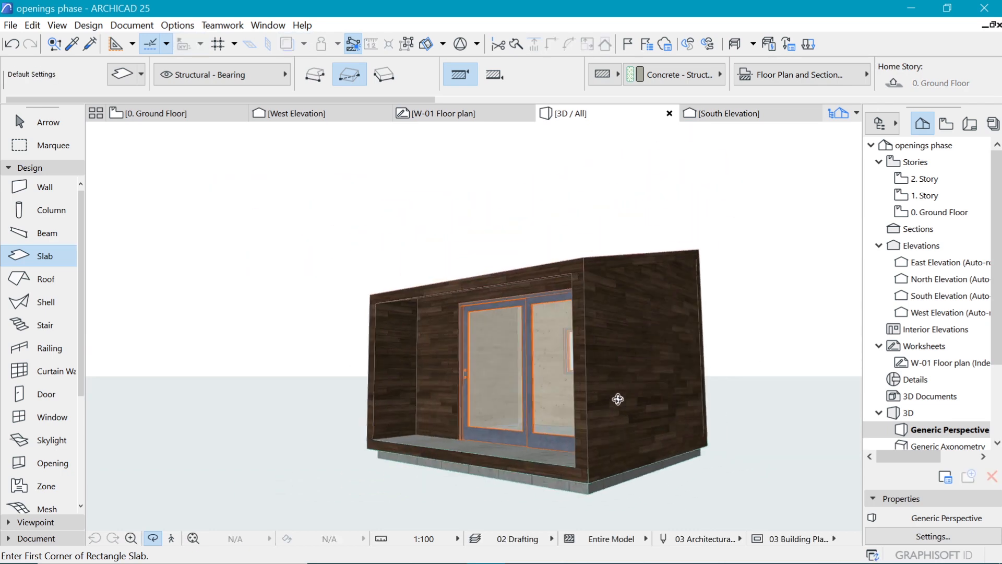